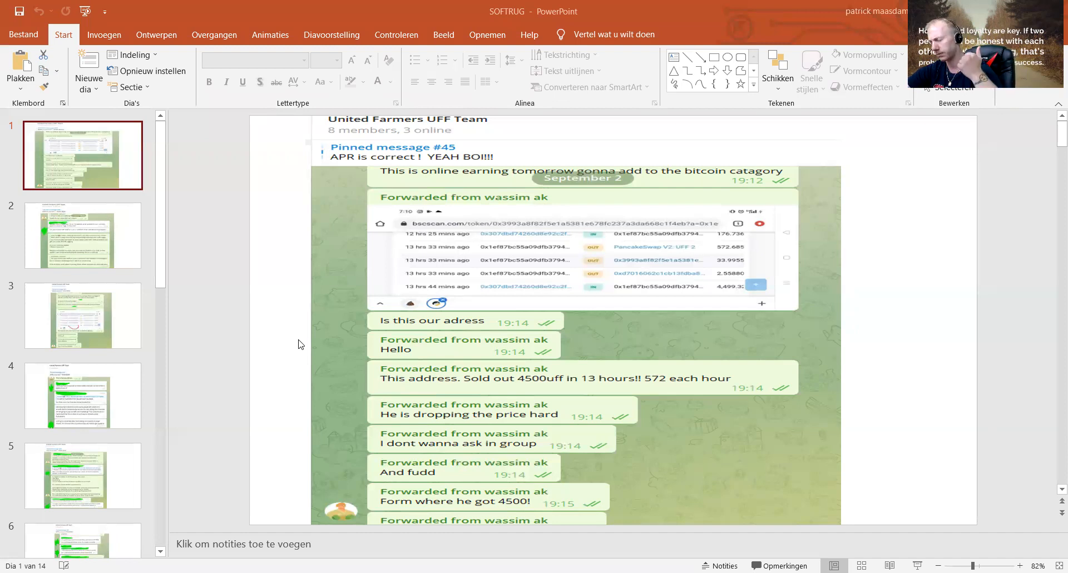
pyautogui.moveTo(320, 359)
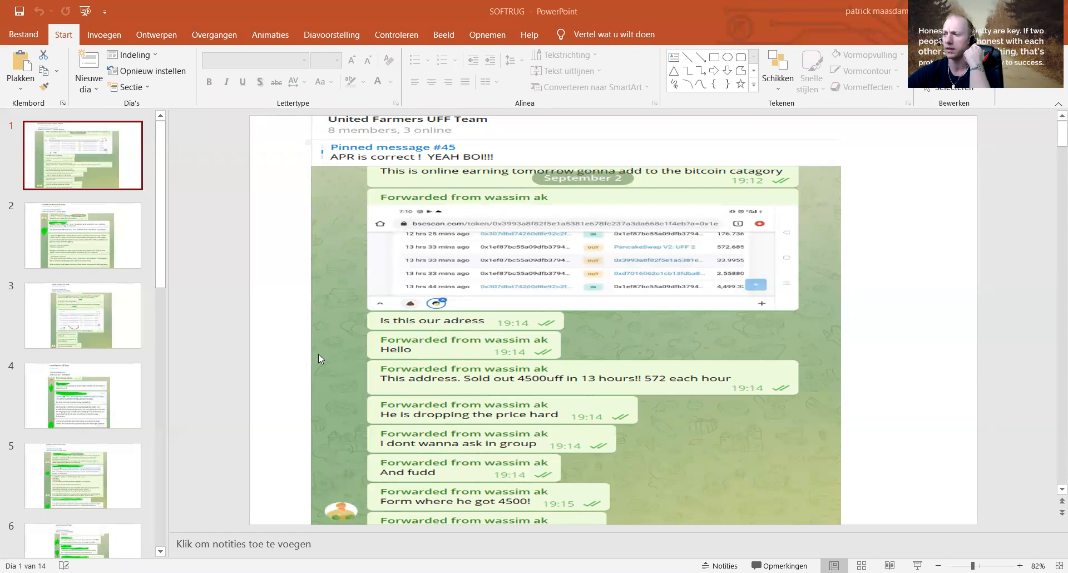
pyautogui.moveTo(409, 189)
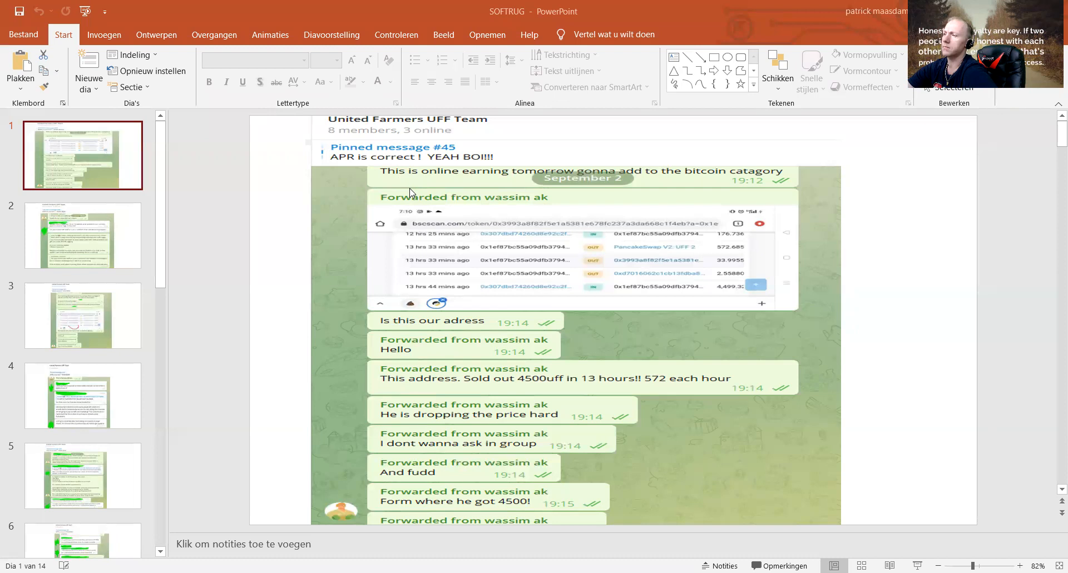
pyautogui.moveTo(462, 276)
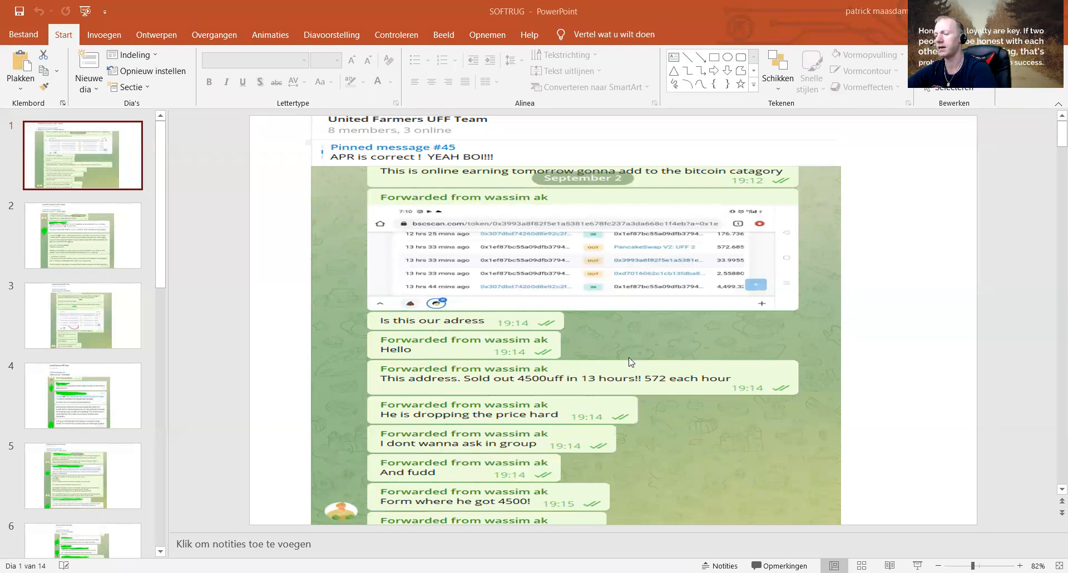
pyautogui.moveTo(521, 433)
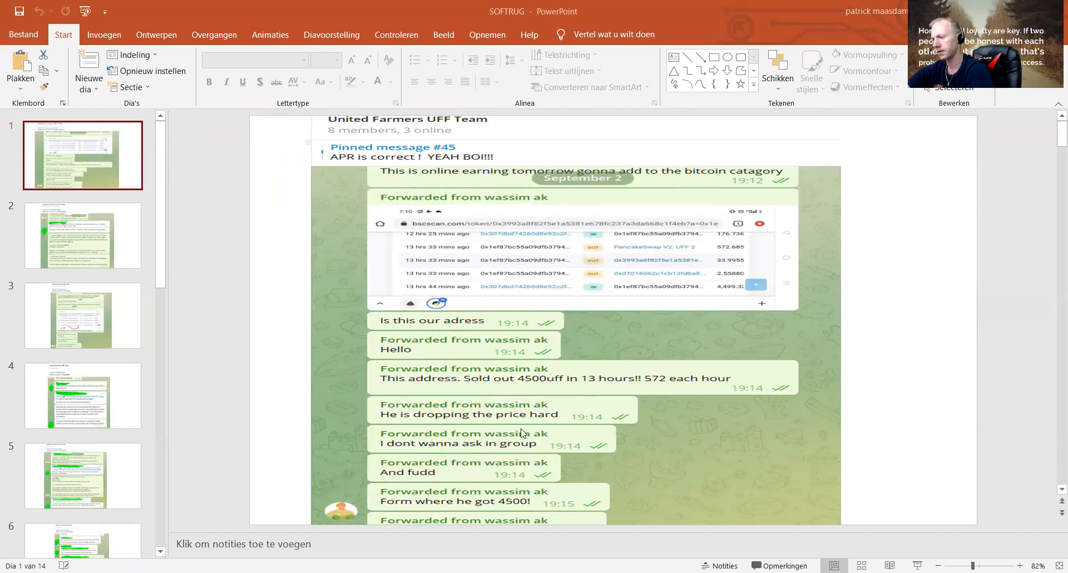
pyautogui.moveTo(441, 461)
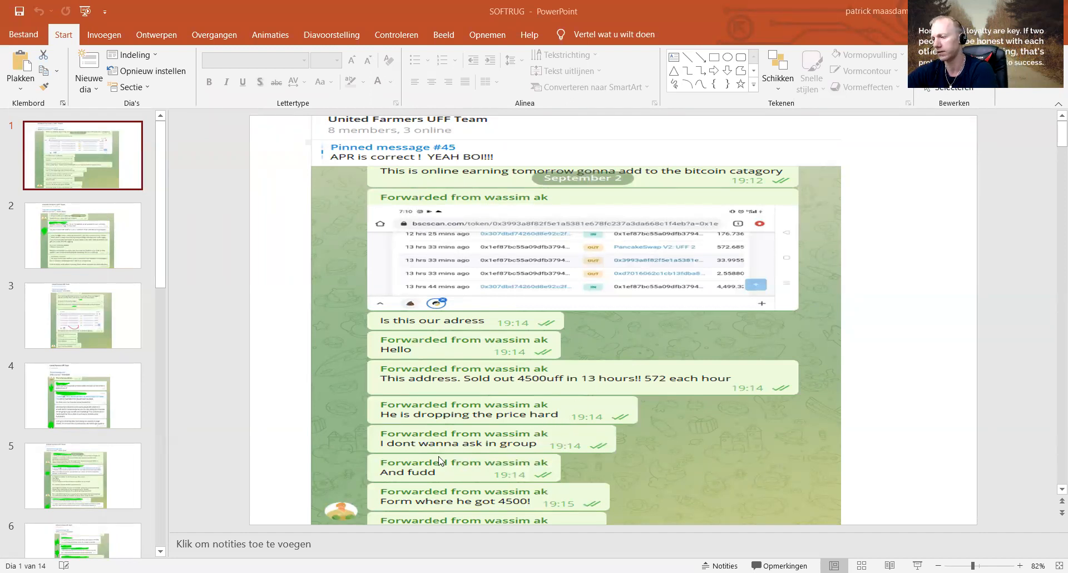
pyautogui.moveTo(450, 351)
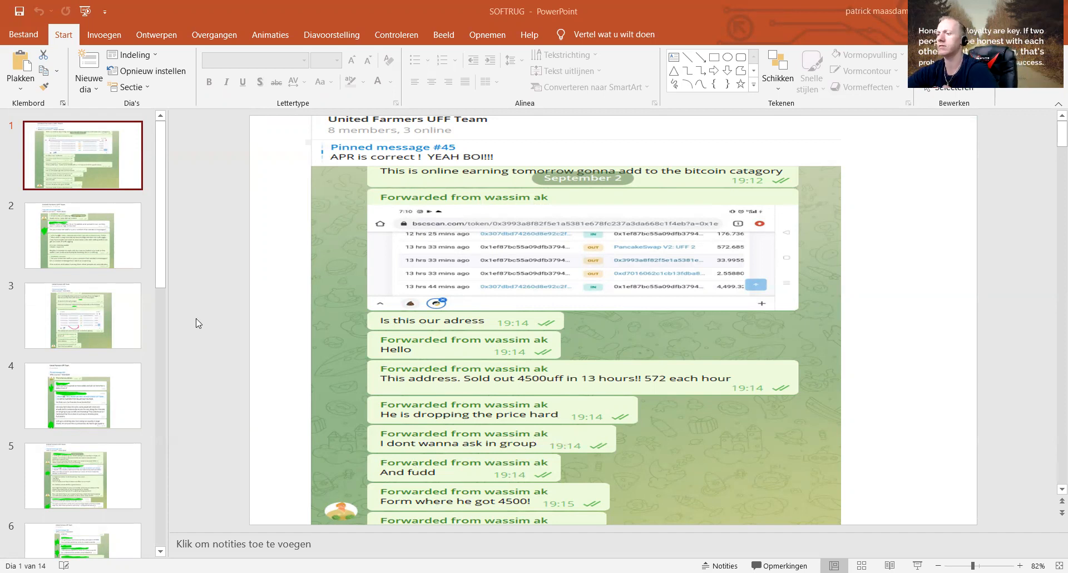
pyautogui.moveTo(76, 245)
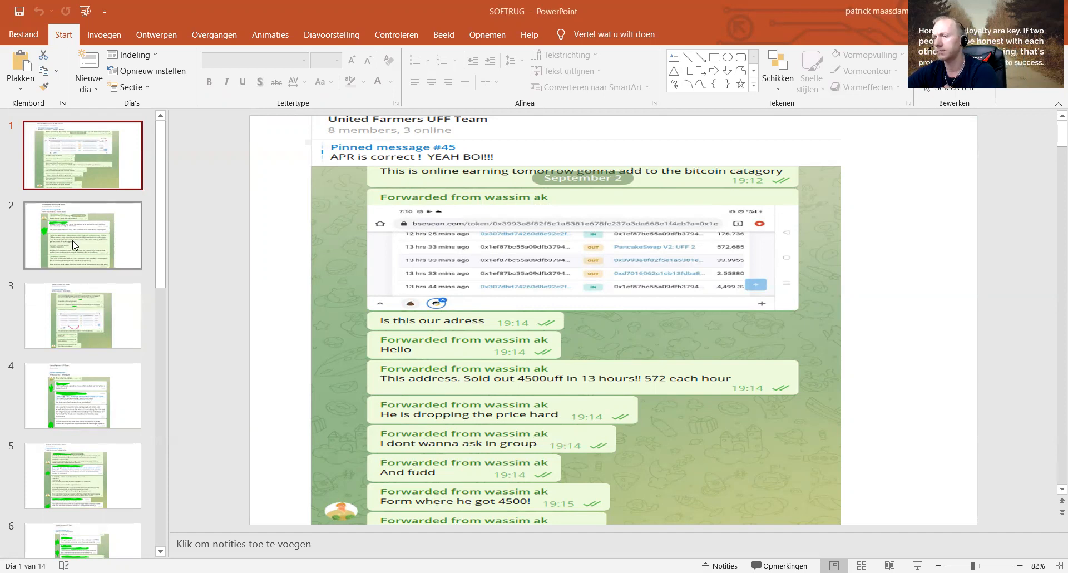
# Step: Show slide 2, the Telegram chat about slowing down selling
pyautogui.click(82, 235)
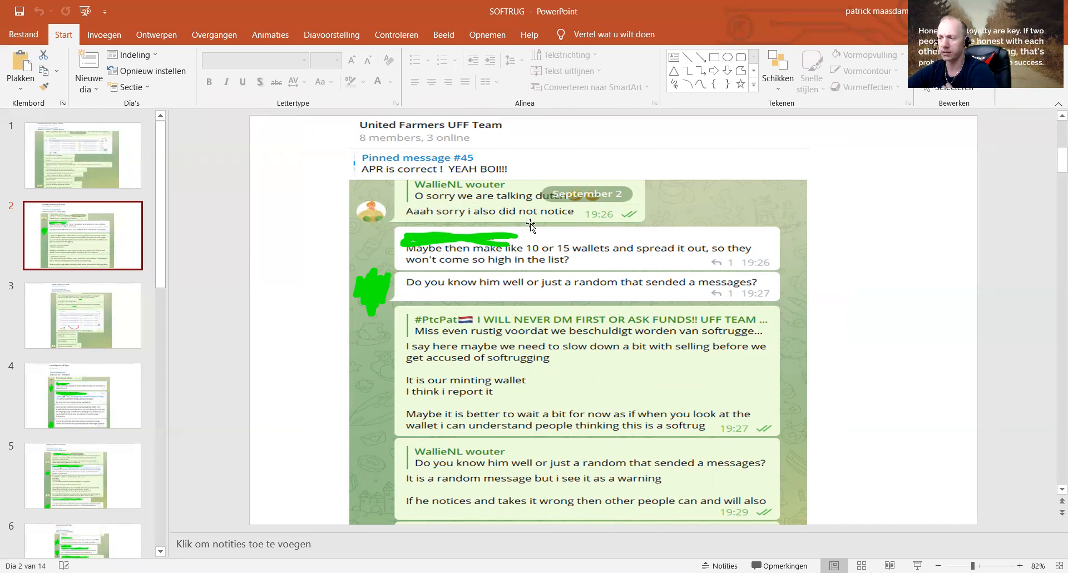
pyautogui.moveTo(509, 341)
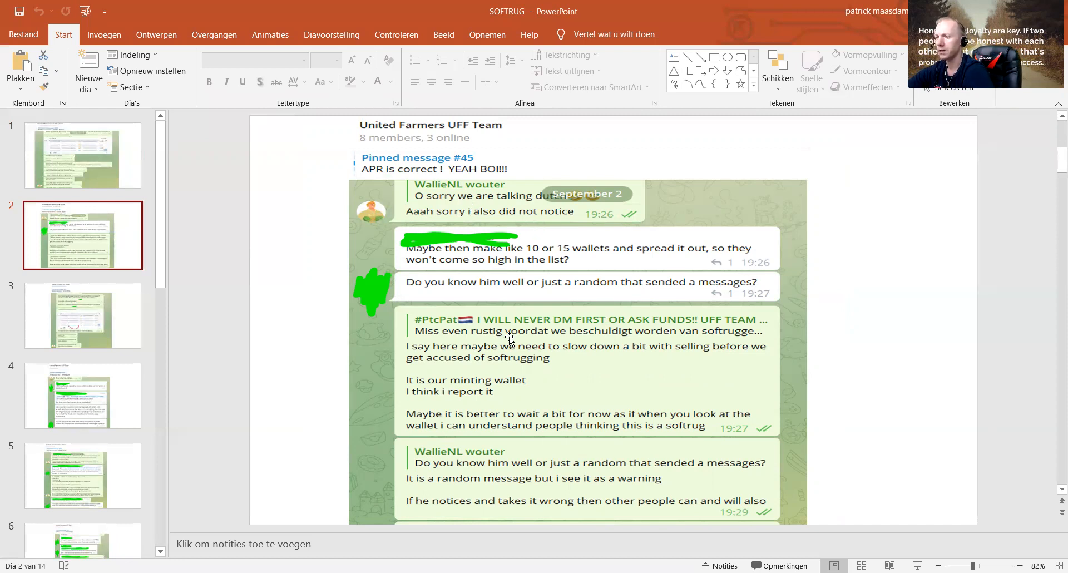
pyautogui.moveTo(564, 371)
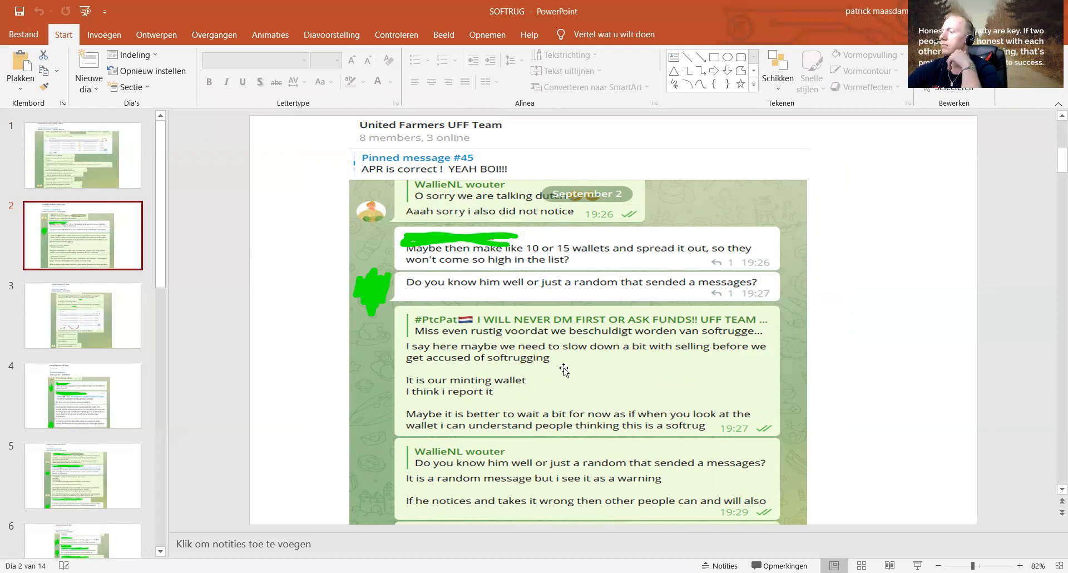
pyautogui.moveTo(578, 369)
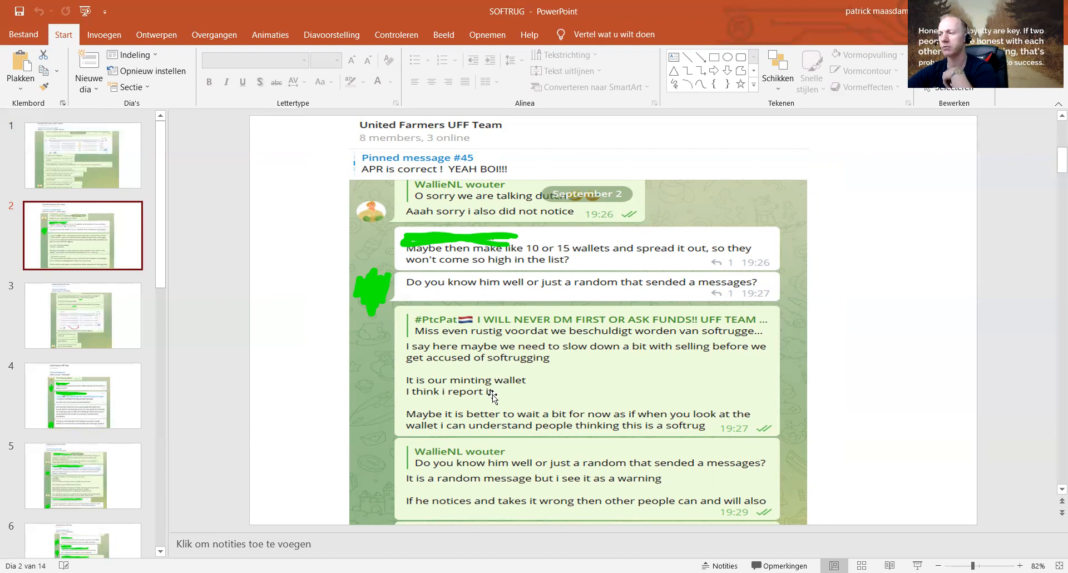
pyautogui.moveTo(524, 492)
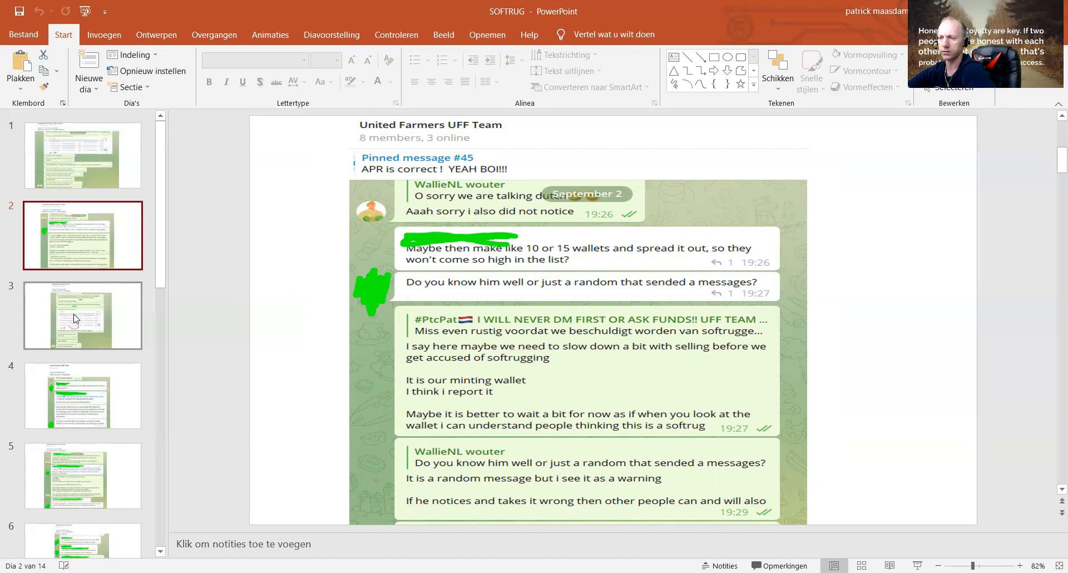
# Step: Show slide 3, the chat about delaying earnings and the selling address
pyautogui.click(81, 315)
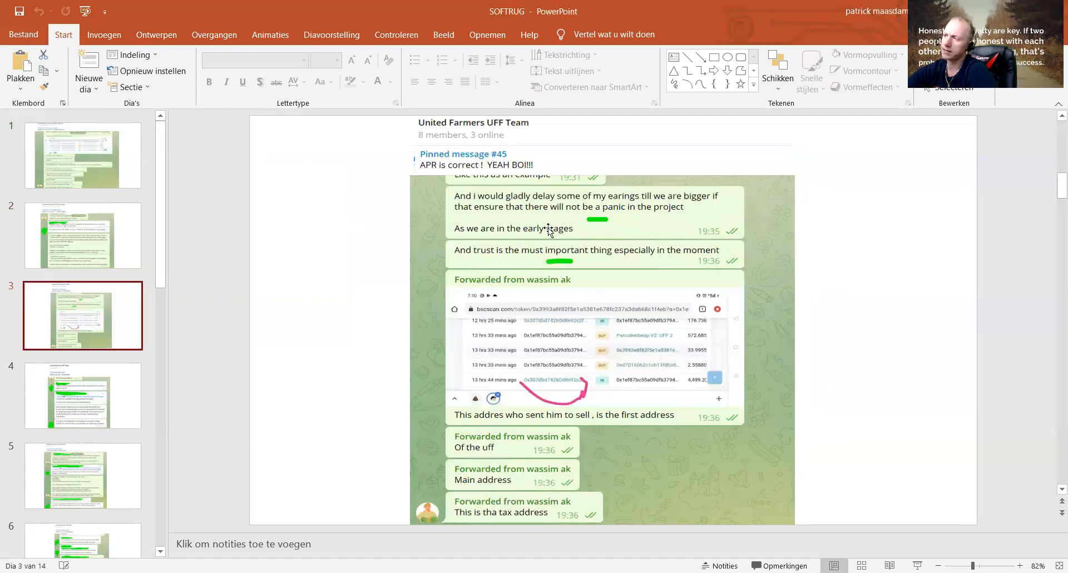
pyautogui.moveTo(640, 223)
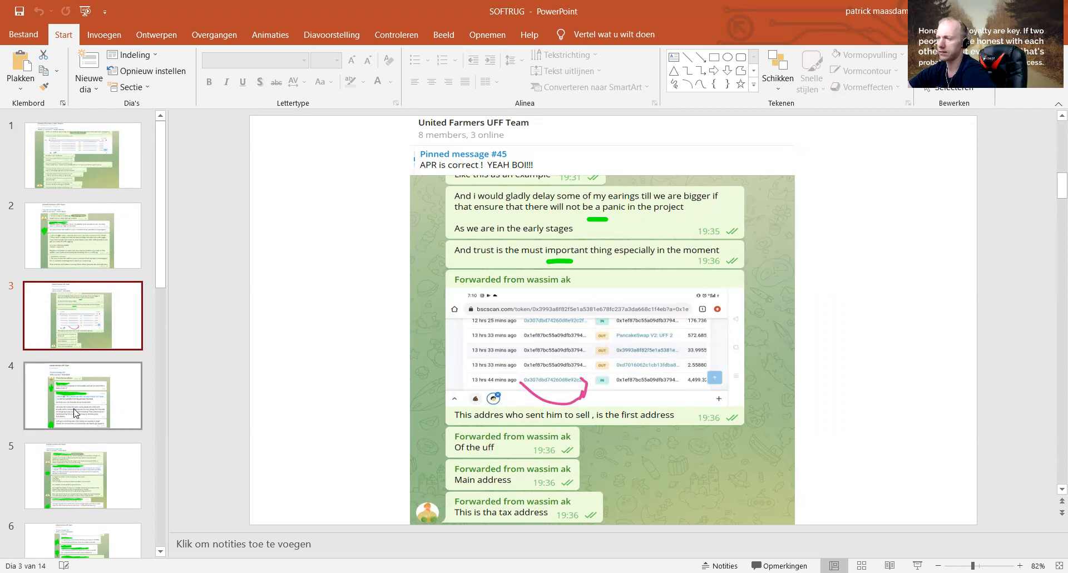
# Step: Show slide 4, the chat about spreading sales over more wallets
pyautogui.click(82, 395)
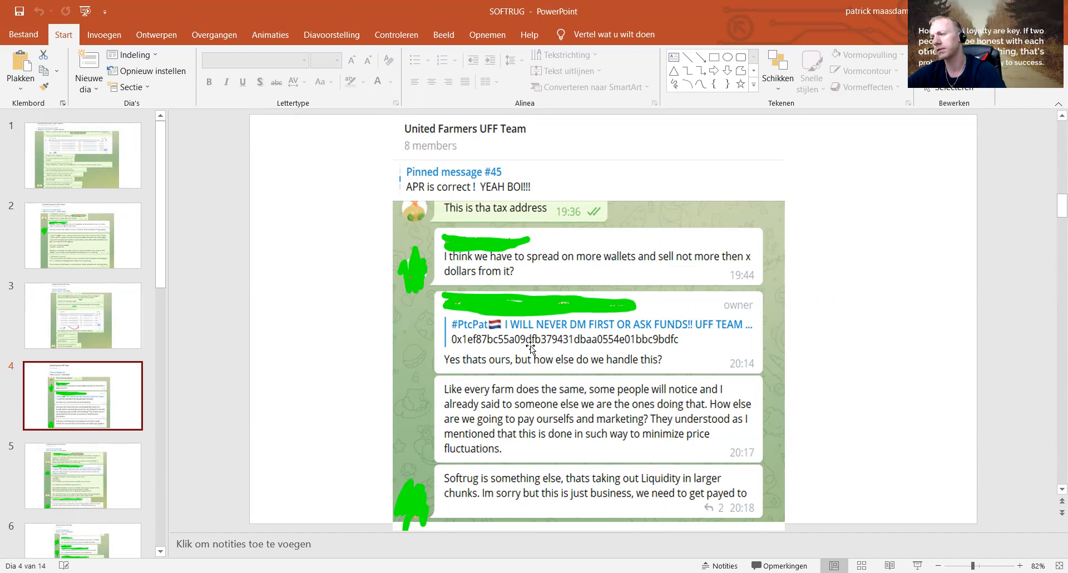
pyautogui.moveTo(568, 357)
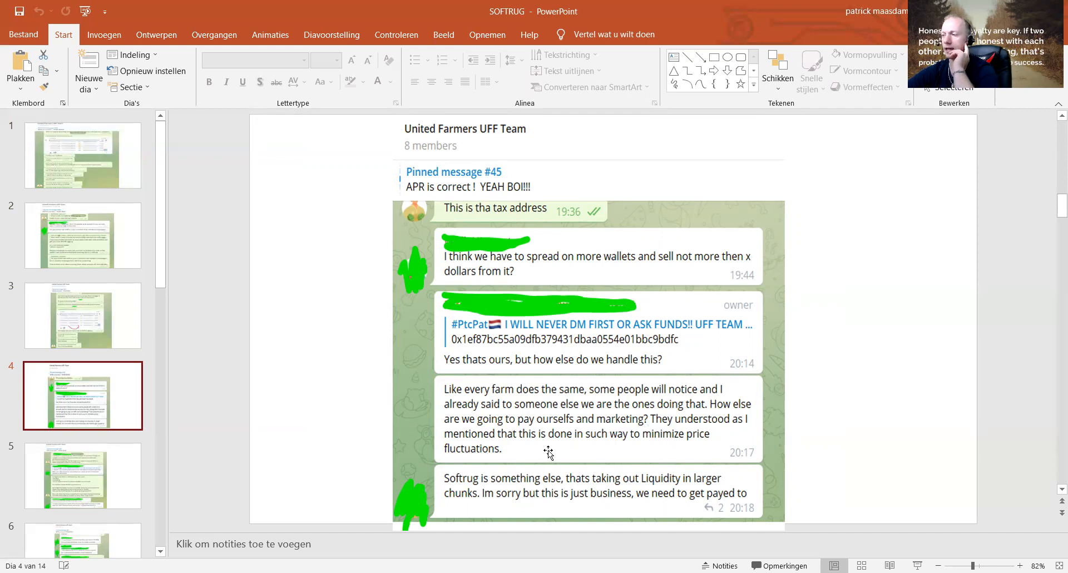
pyautogui.moveTo(511, 489)
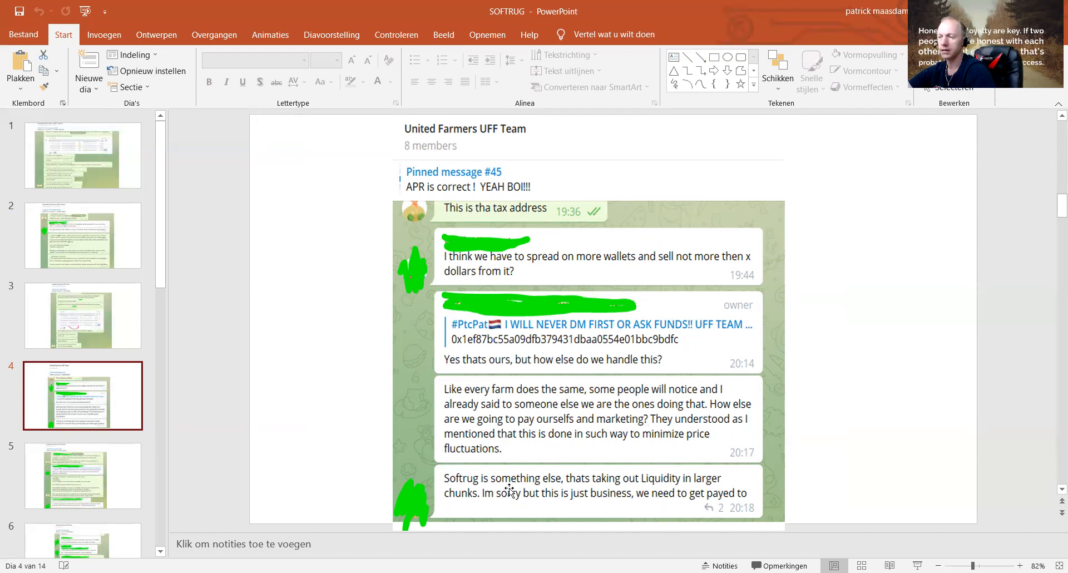
pyautogui.moveTo(658, 495)
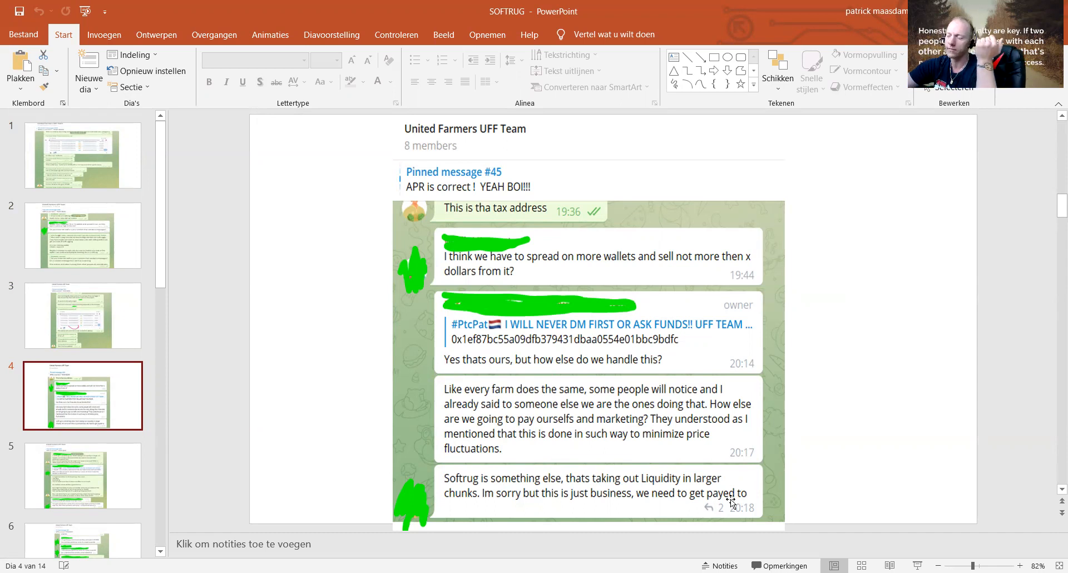
pyautogui.moveTo(219, 522)
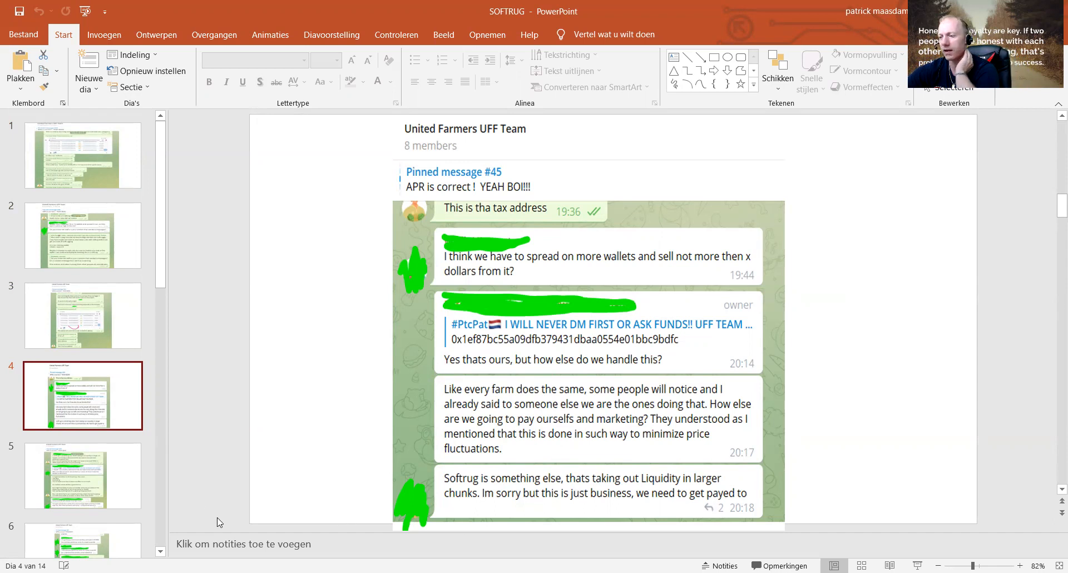
pyautogui.moveTo(100, 472)
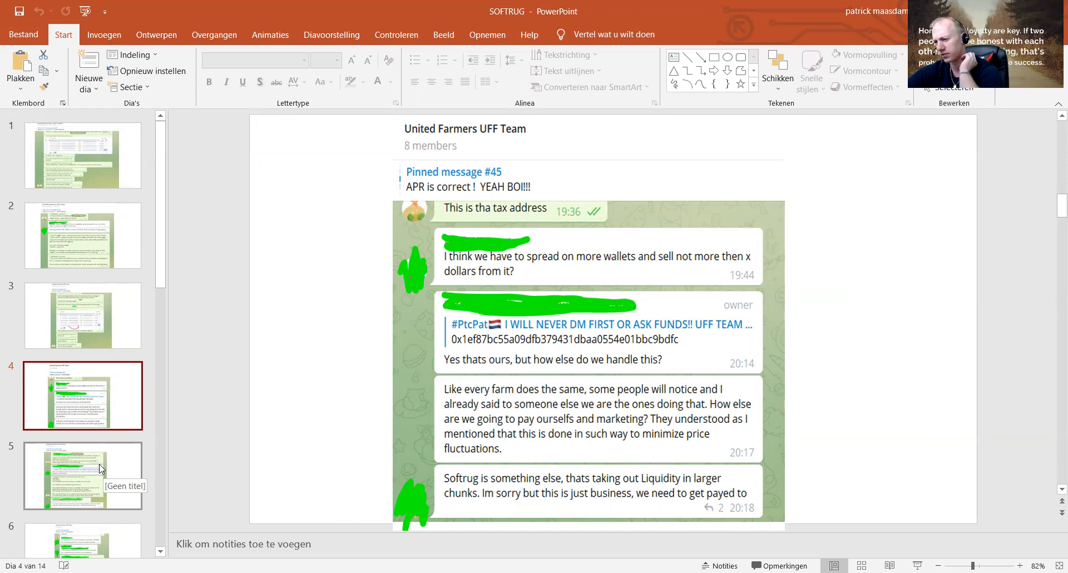
# Step: Show slide 5, the chat about team pay and a 50K weekly payout
pyautogui.click(82, 474)
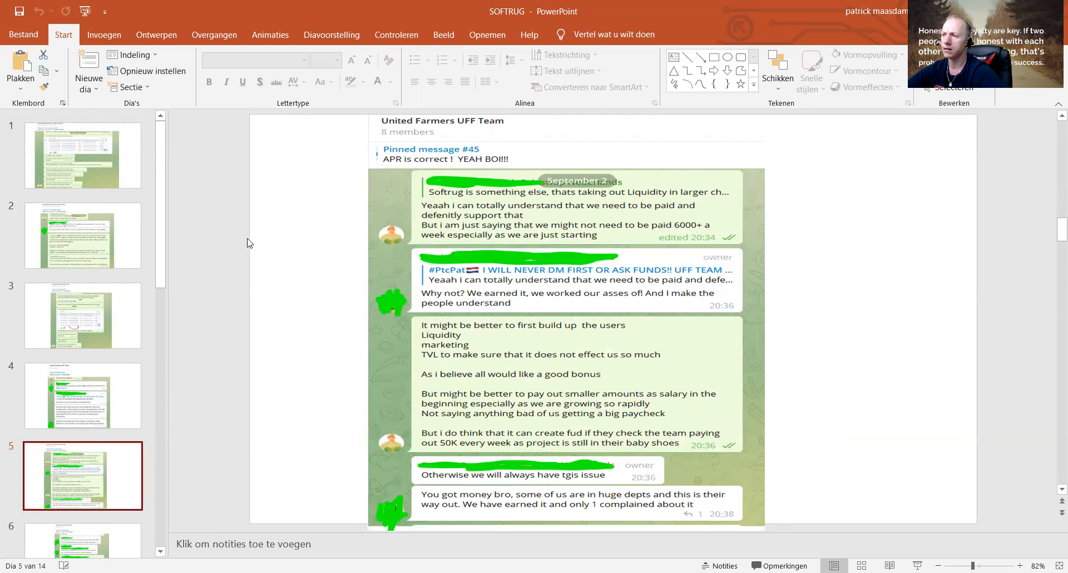
pyautogui.moveTo(670, 210)
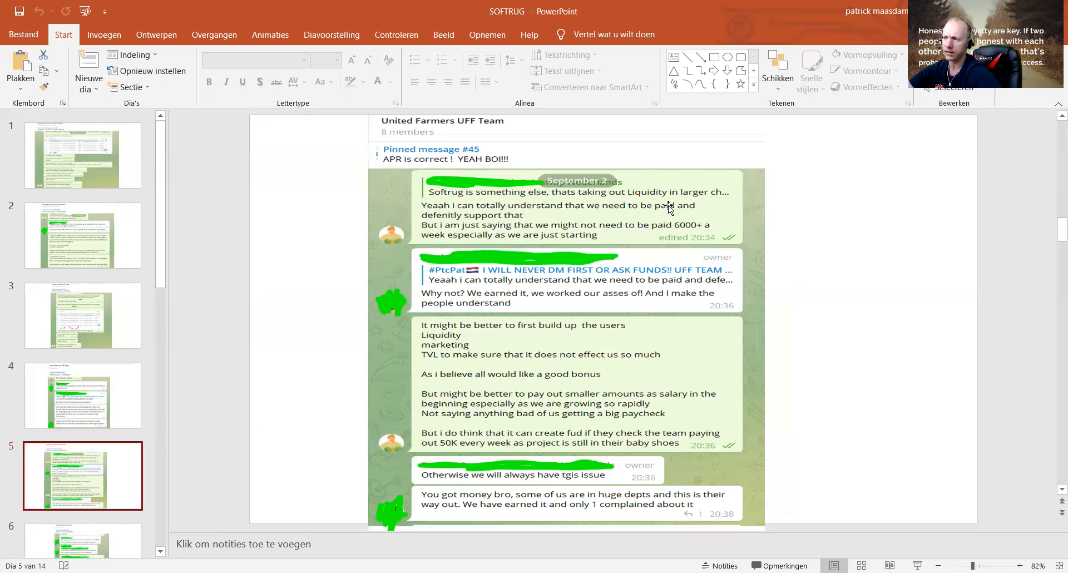
pyautogui.moveTo(559, 234)
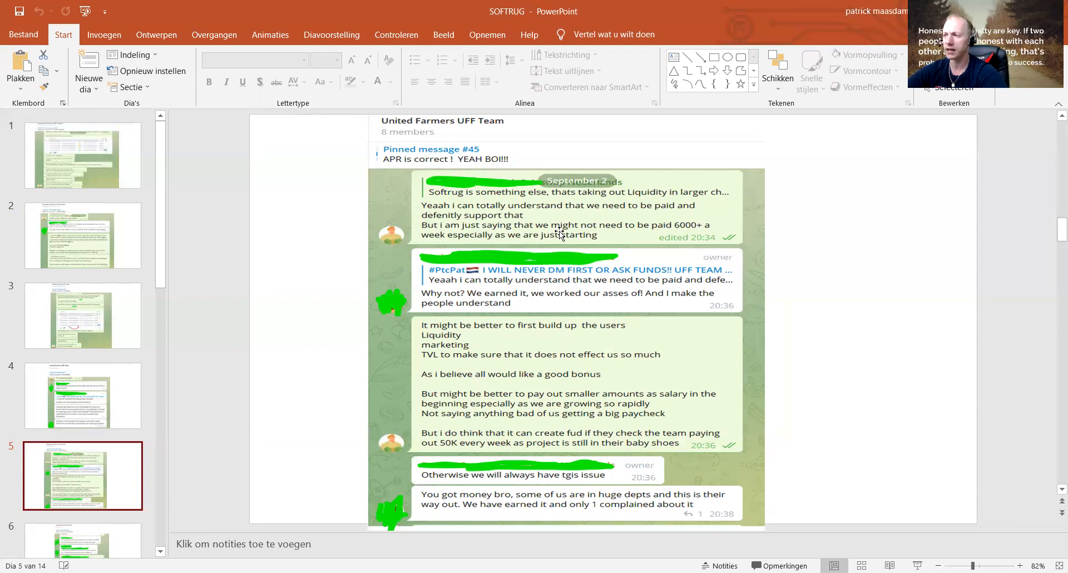
pyautogui.moveTo(667, 240)
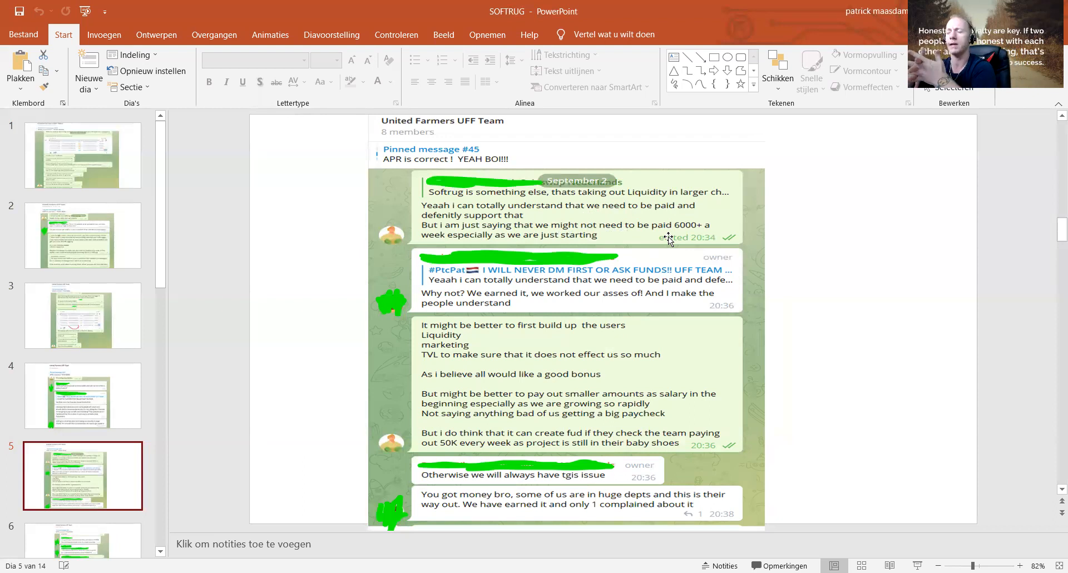
pyautogui.moveTo(625, 243)
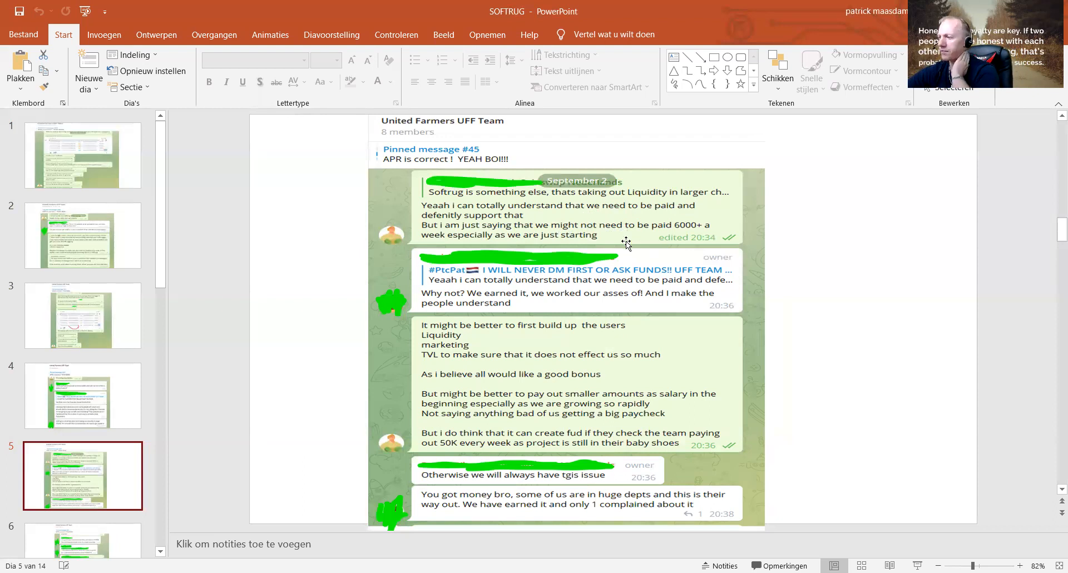
pyautogui.moveTo(507, 332)
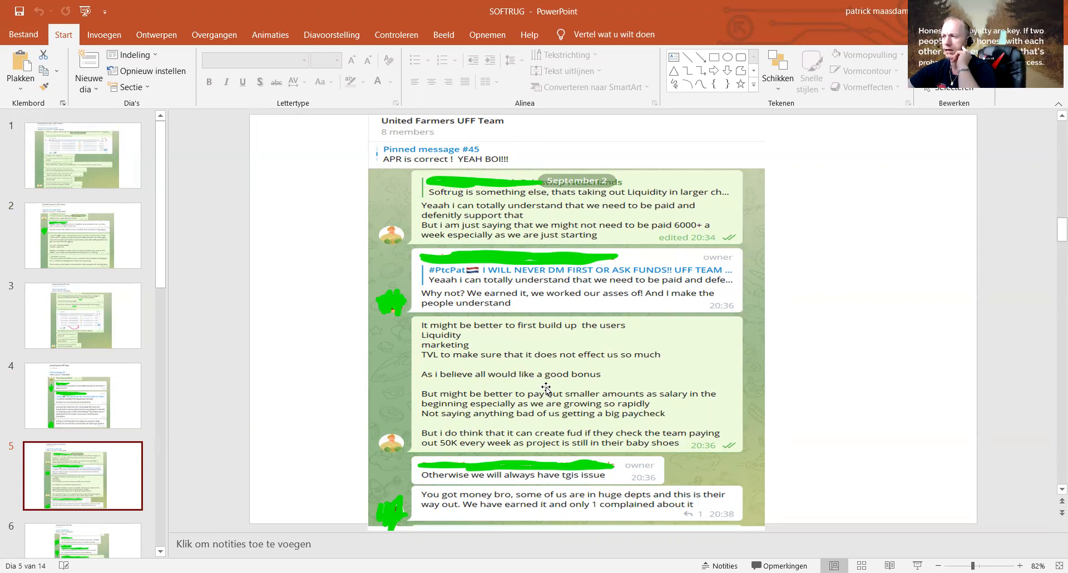
pyautogui.moveTo(543, 385)
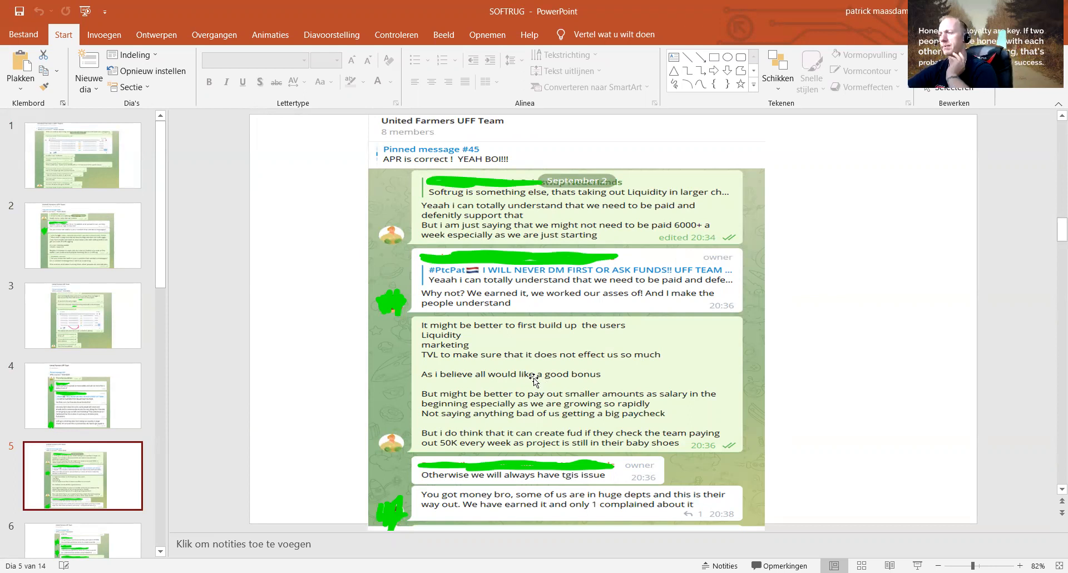
pyautogui.moveTo(521, 413)
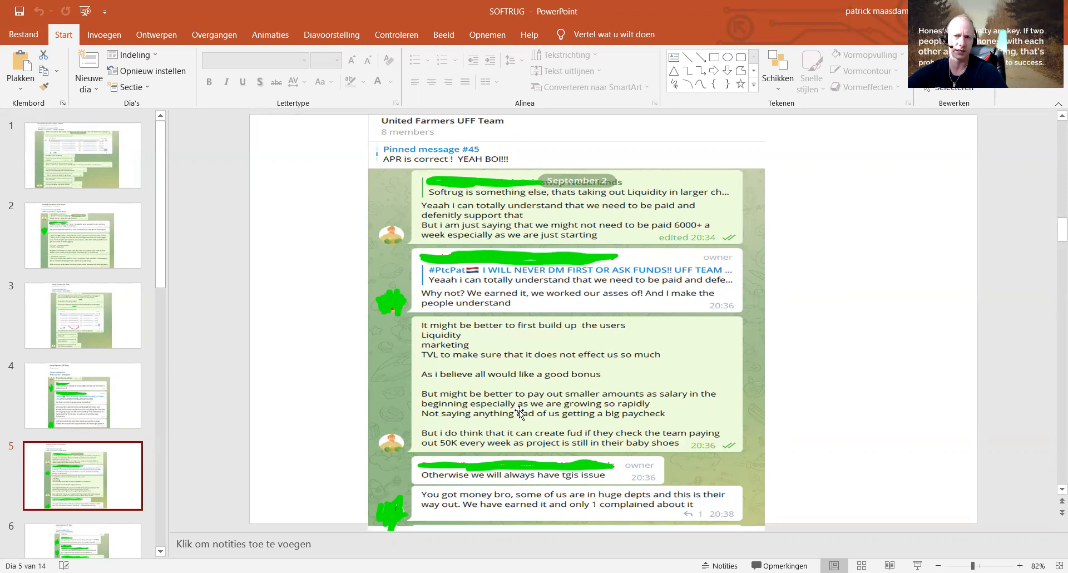
pyautogui.moveTo(521, 475)
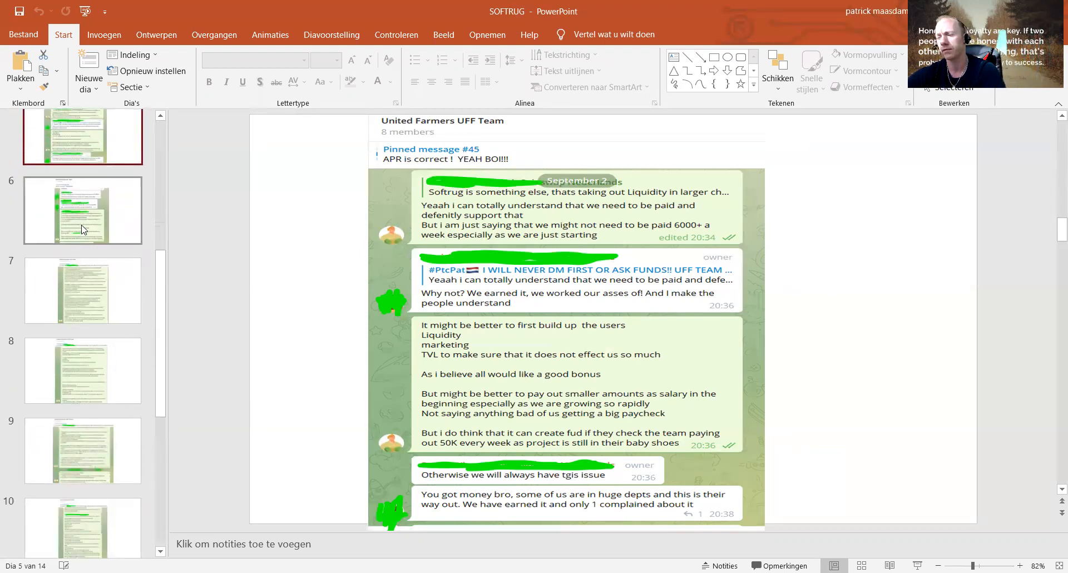
# Step: Show slide 6, the chat about paying bills and masking wallet sales
pyautogui.click(82, 210)
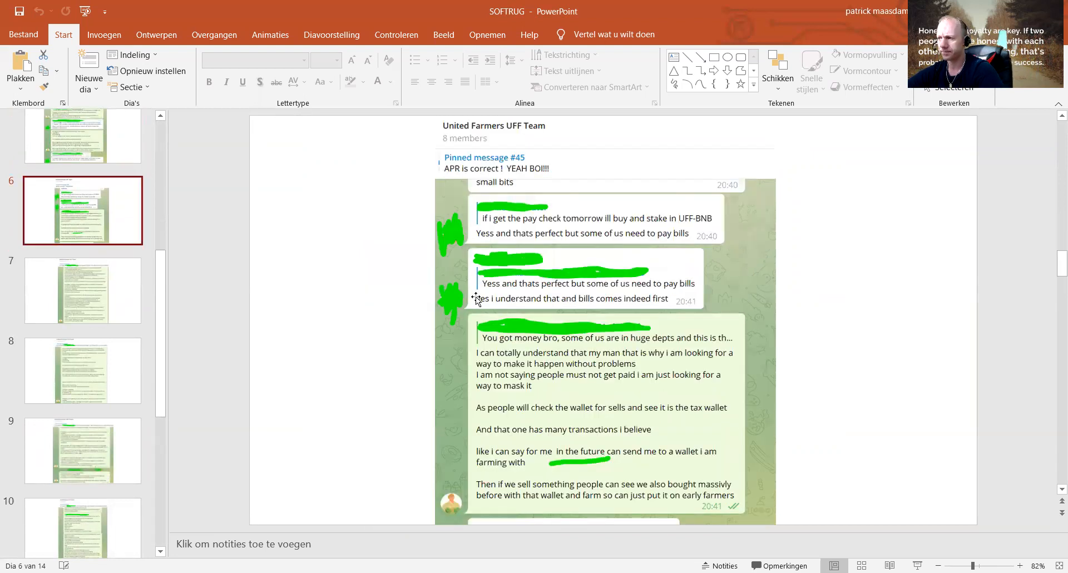
pyautogui.moveTo(591, 302)
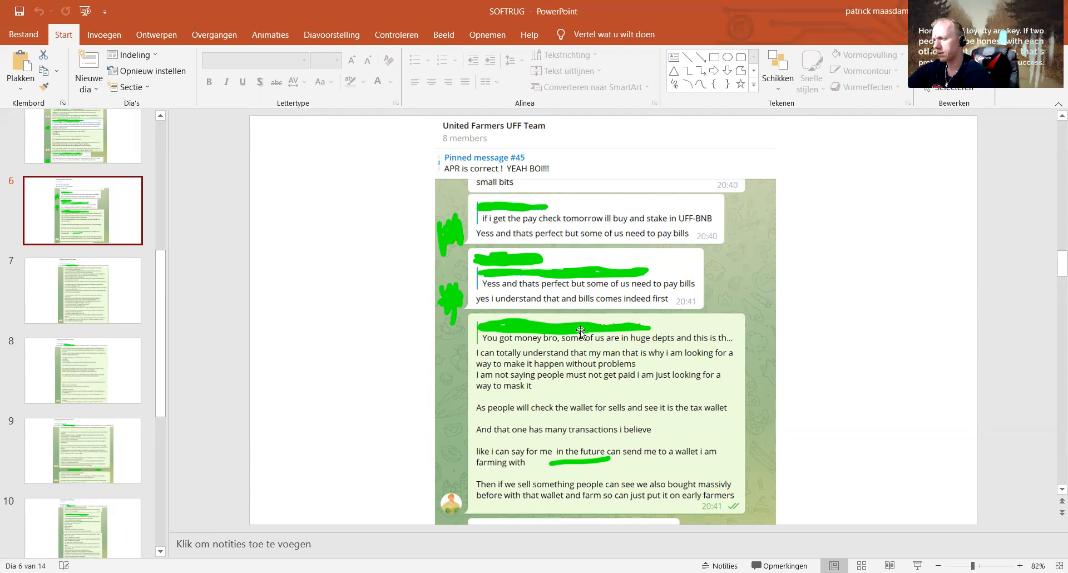
pyautogui.moveTo(611, 320)
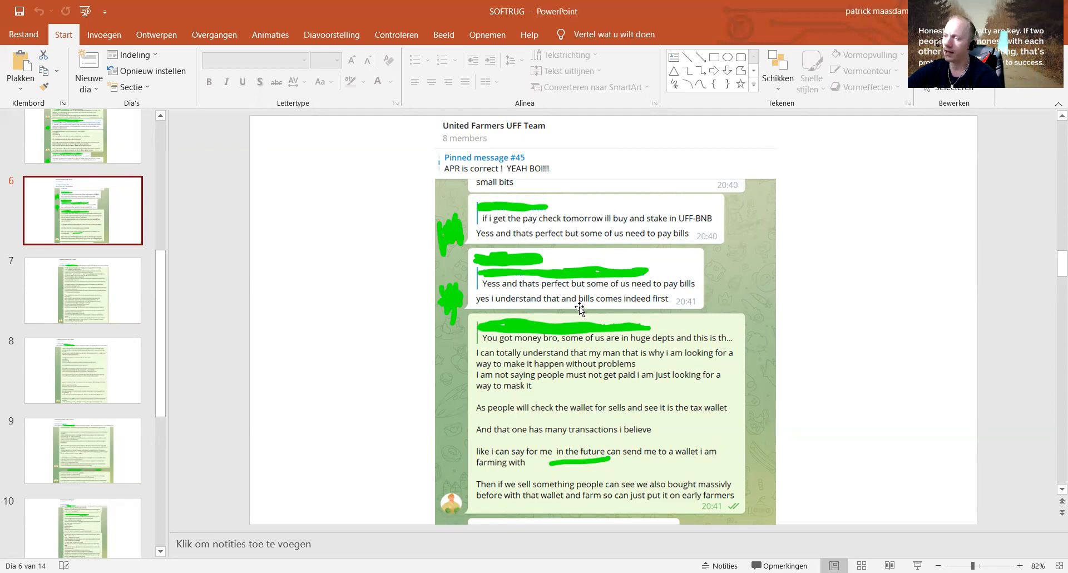
pyautogui.moveTo(609, 379)
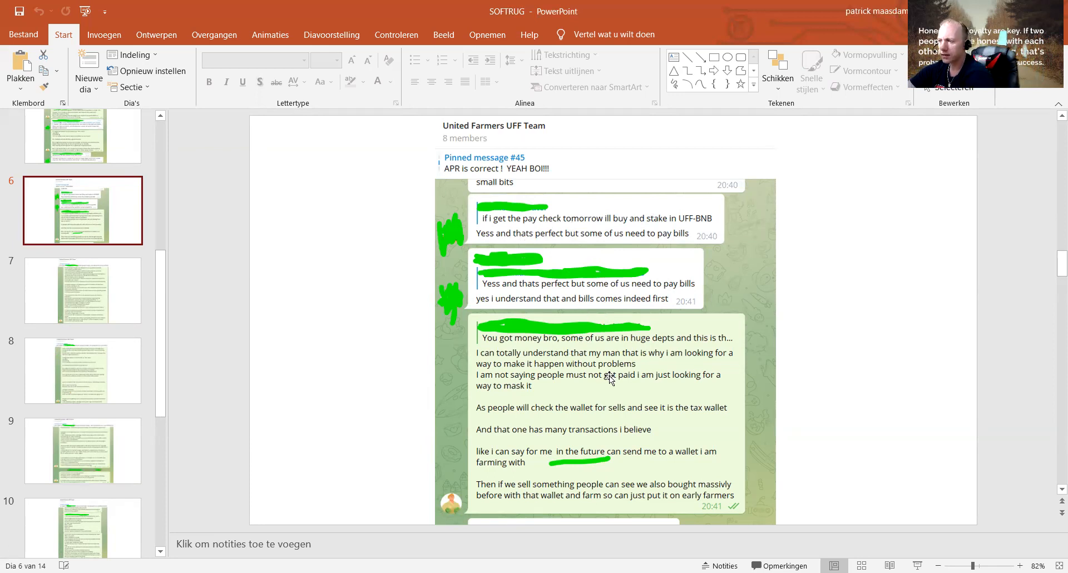
pyautogui.moveTo(696, 371)
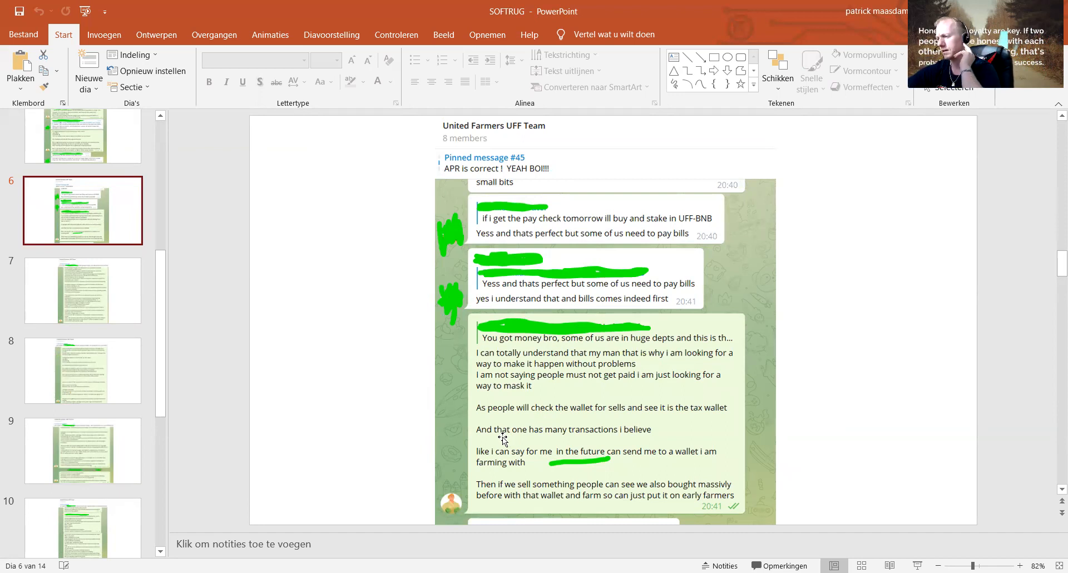
pyautogui.moveTo(522, 460)
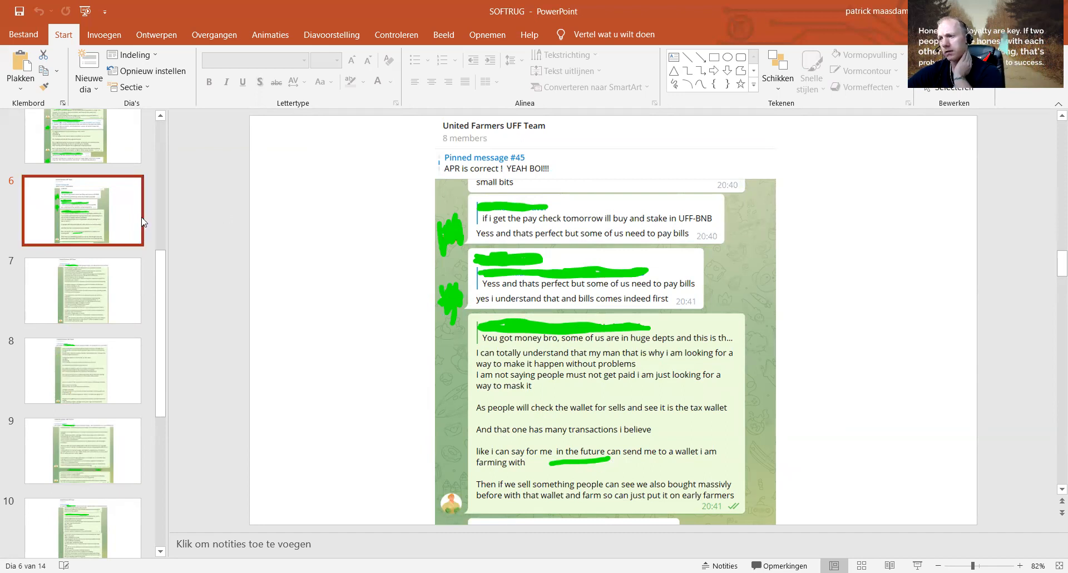
# Step: Show slide 7, the long message about advertising spend and price drops
pyautogui.click(81, 290)
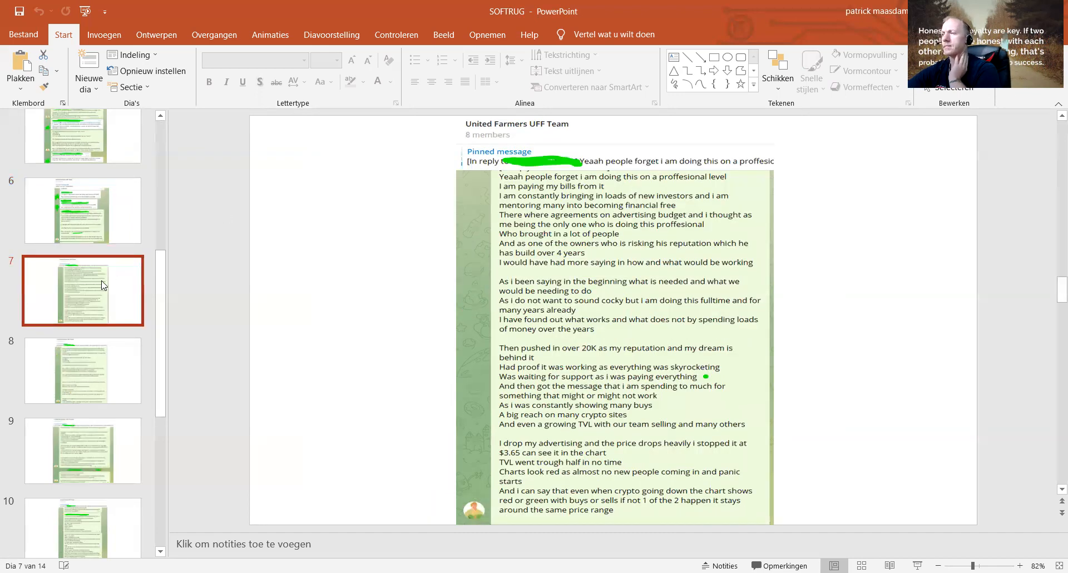
pyautogui.moveTo(118, 283)
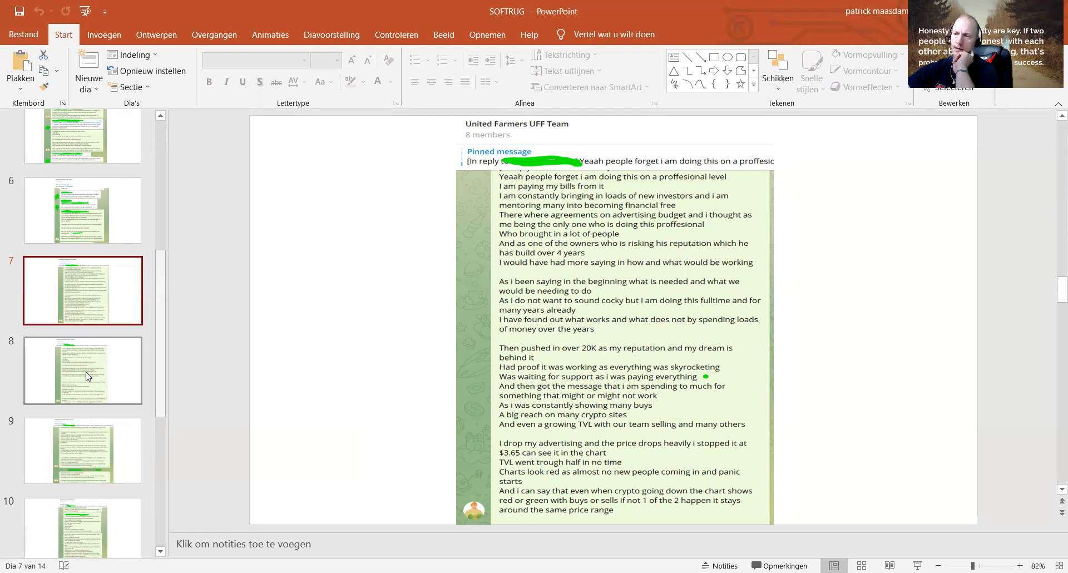
pyautogui.moveTo(85, 375)
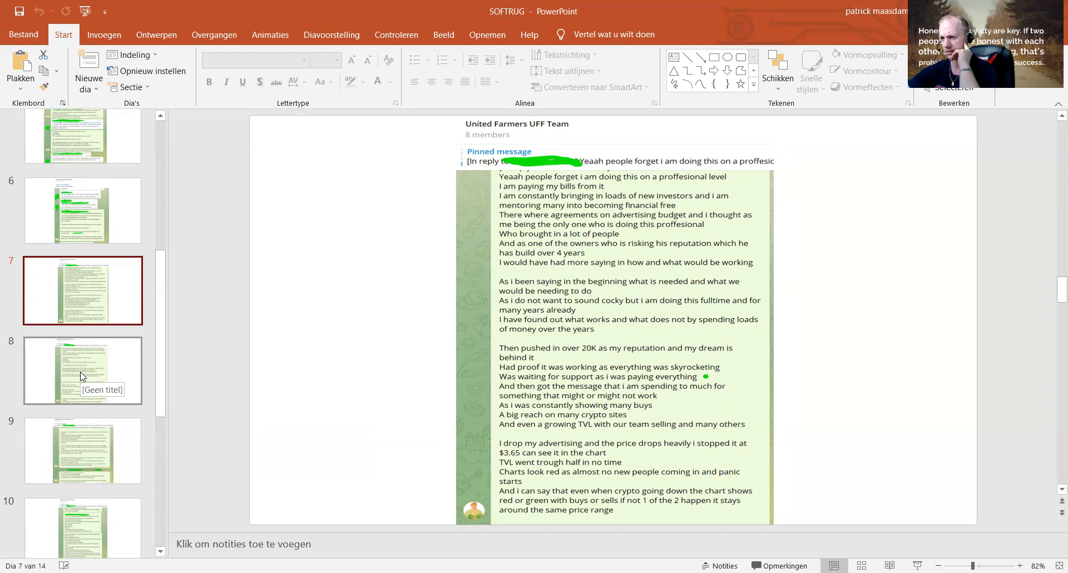
# Step: Show slide 8, the message about feeling hurt and coming from poverty
pyautogui.click(82, 370)
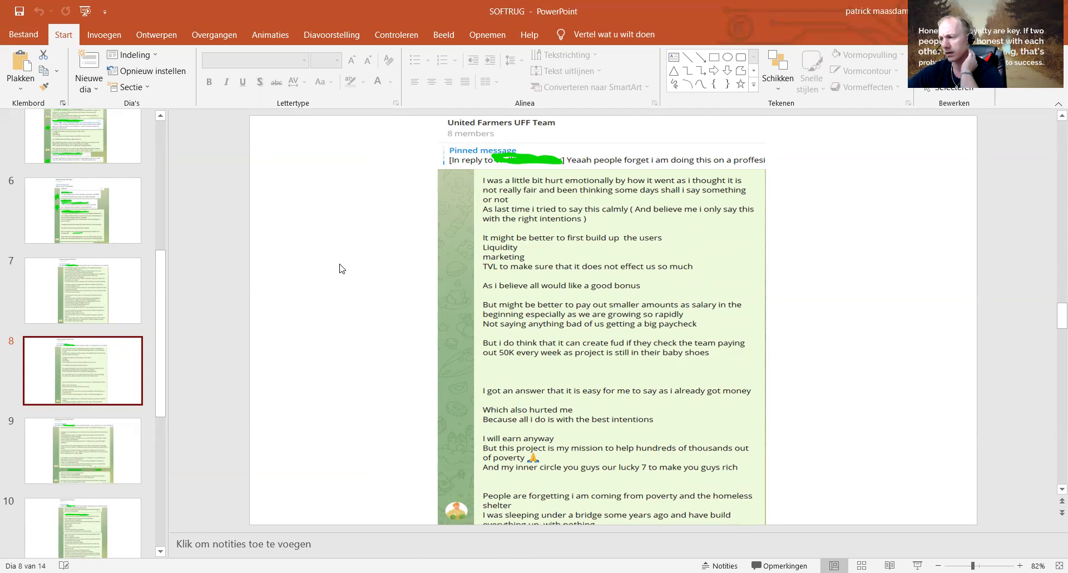
# Step: Show slide 9, the United Farmers UFF Team chat with the pinned message
pyautogui.click(82, 450)
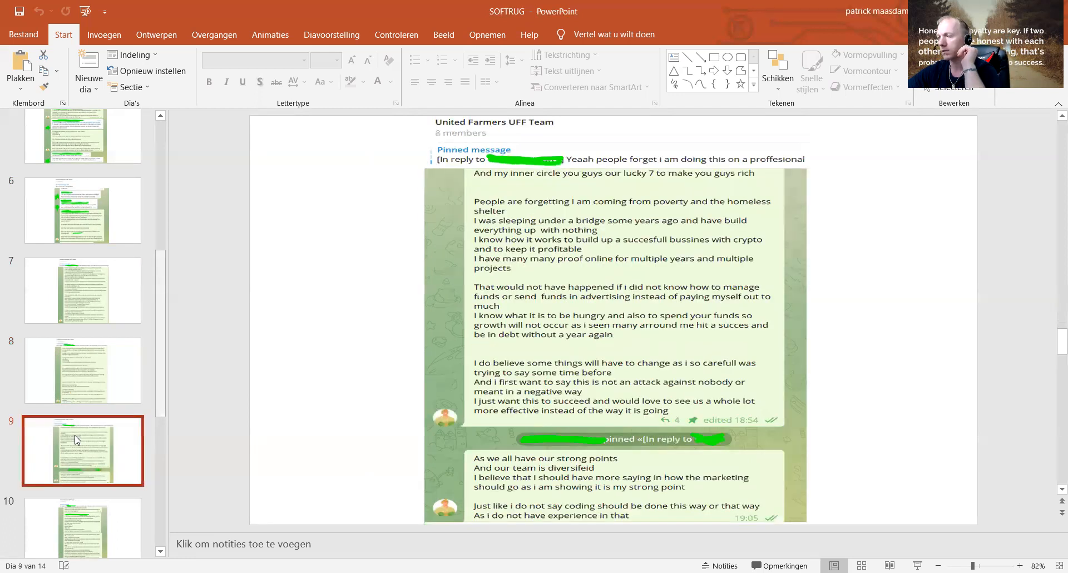
pyautogui.moveTo(250, 317)
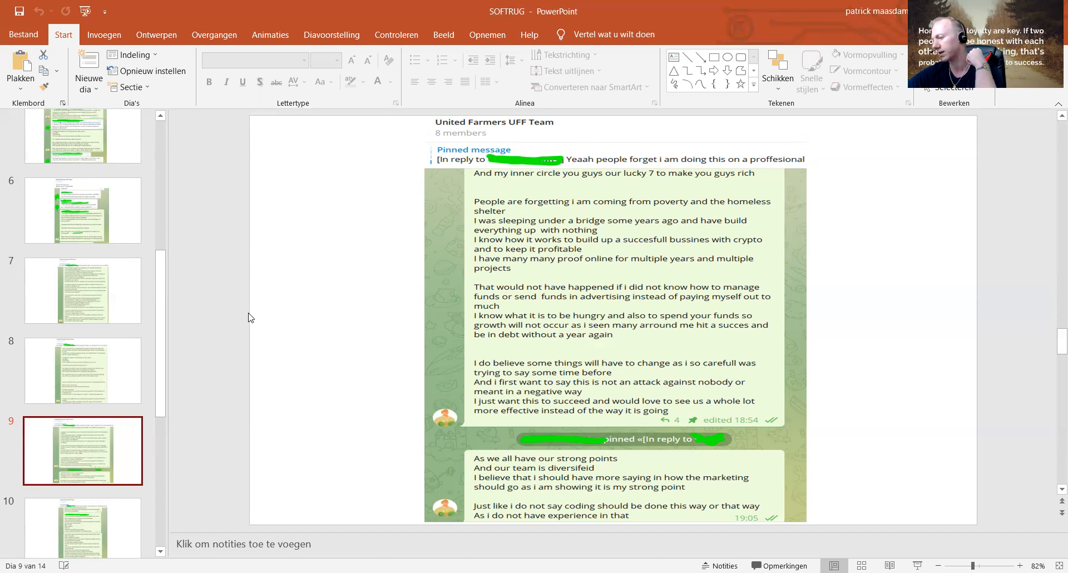
pyautogui.scroll(-3)
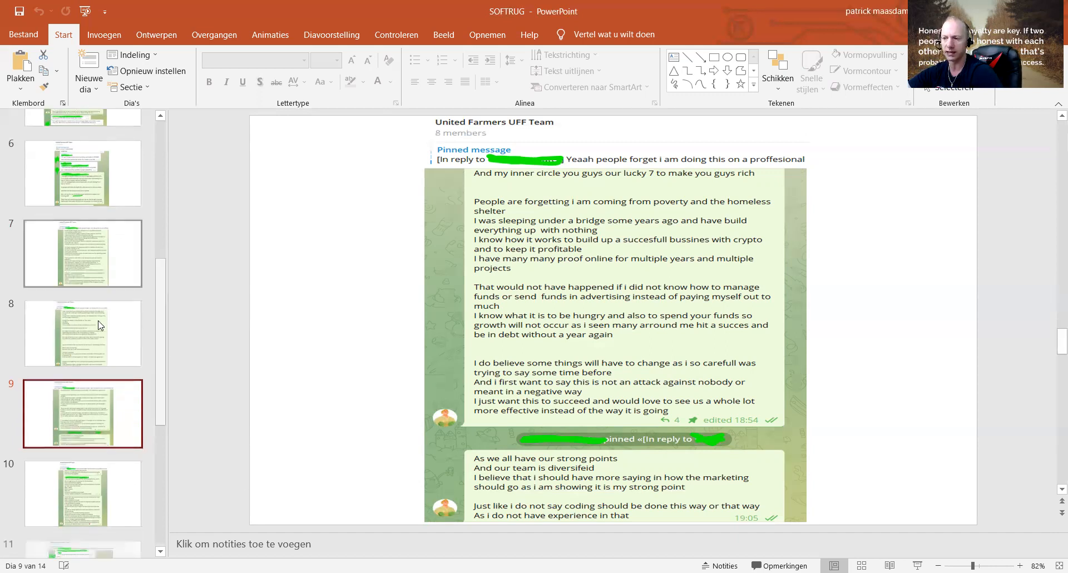
# Step: Step through slide 10 to slide 11, the chat about softrugging and honesty
pyautogui.click(82, 263)
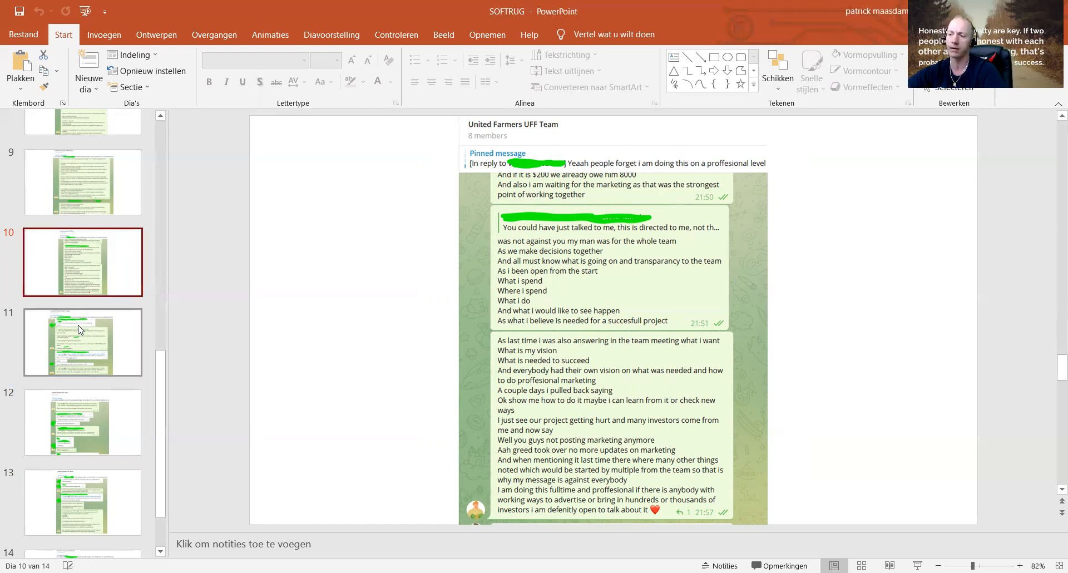
pyautogui.moveTo(82, 333)
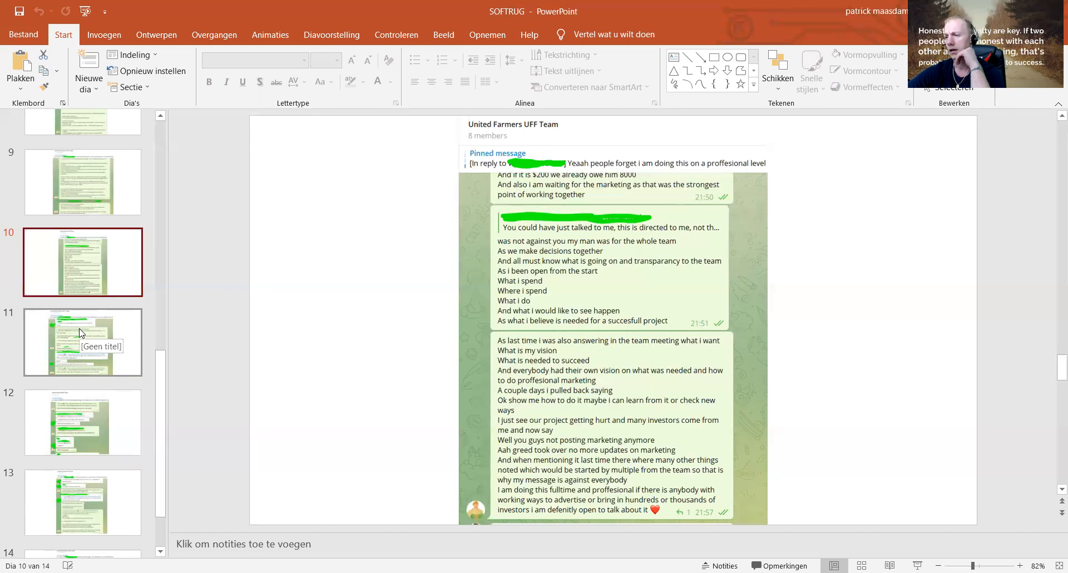
pyautogui.click(81, 342)
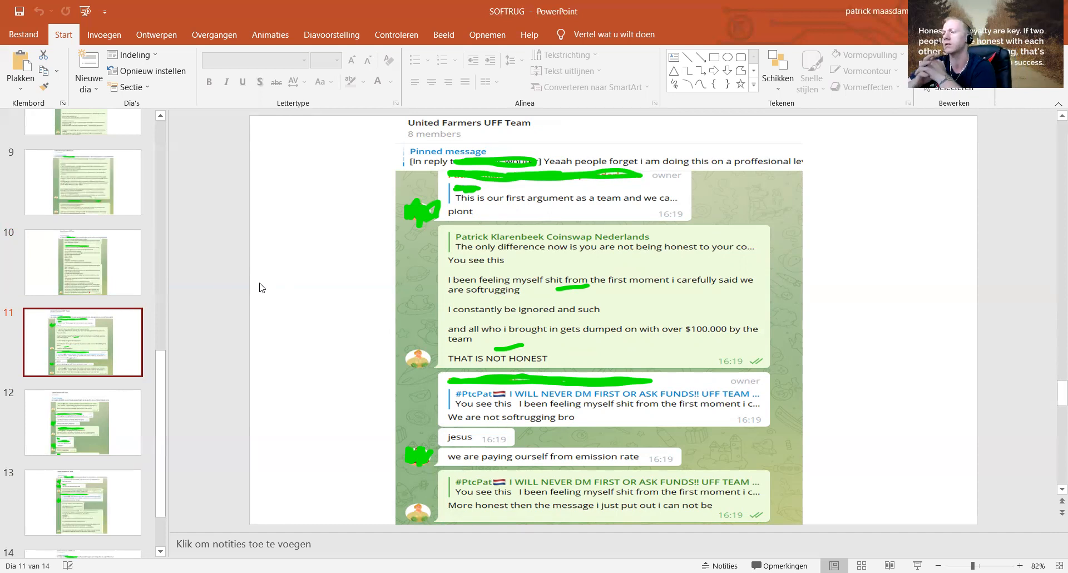
pyautogui.moveTo(429, 297)
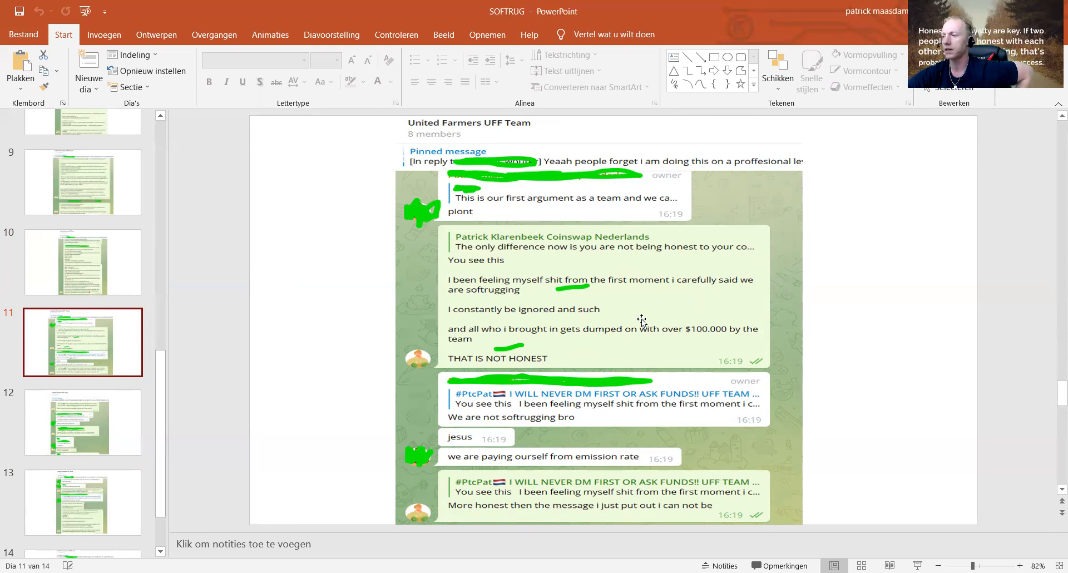
pyautogui.moveTo(536, 334)
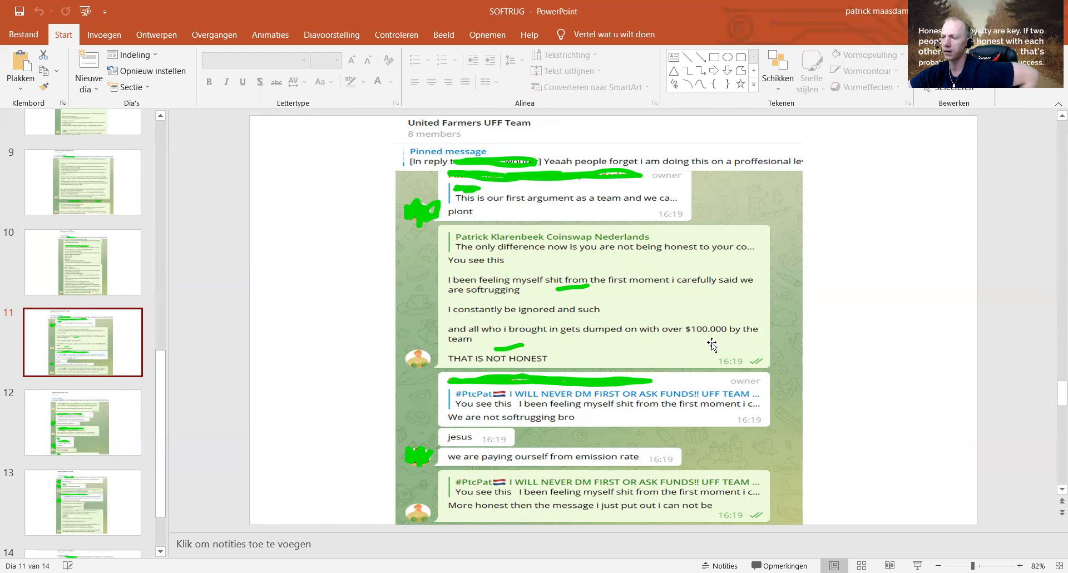
pyautogui.moveTo(587, 377)
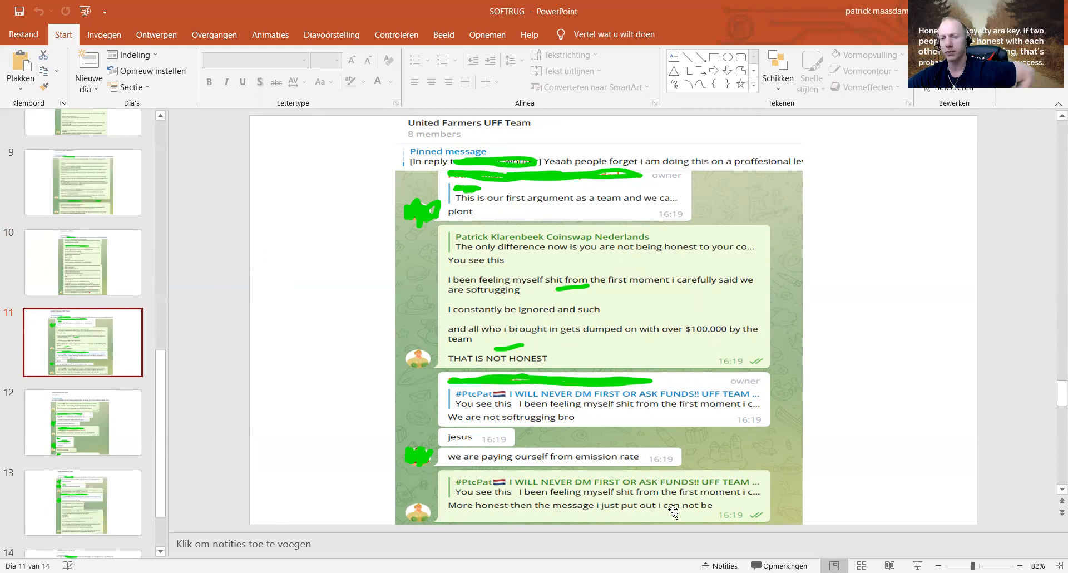
# Step: Show slide 12, the chat about softrugging dumping the price on the community
pyautogui.click(82, 422)
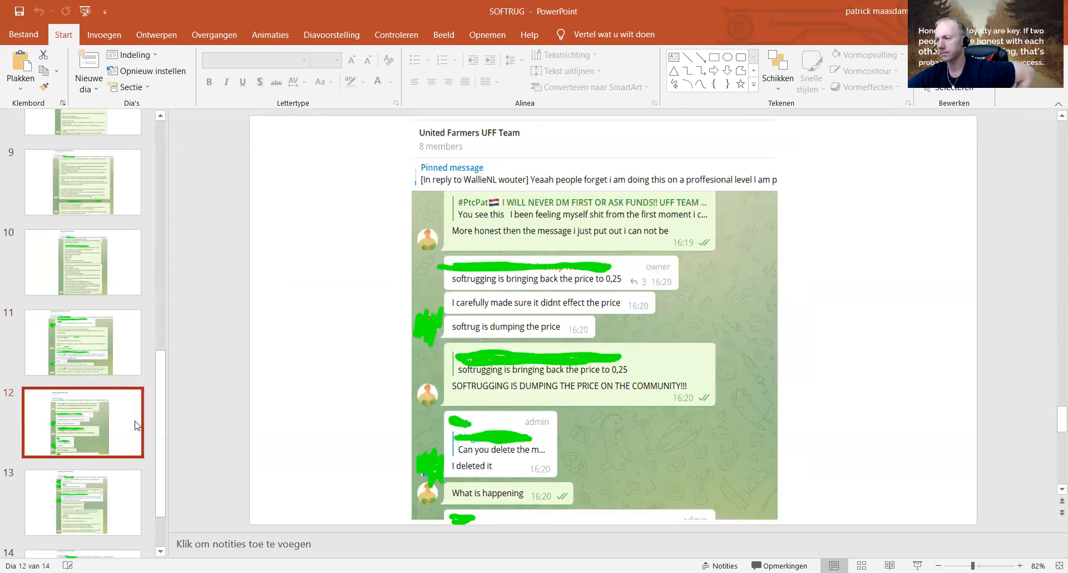
pyautogui.moveTo(472, 334)
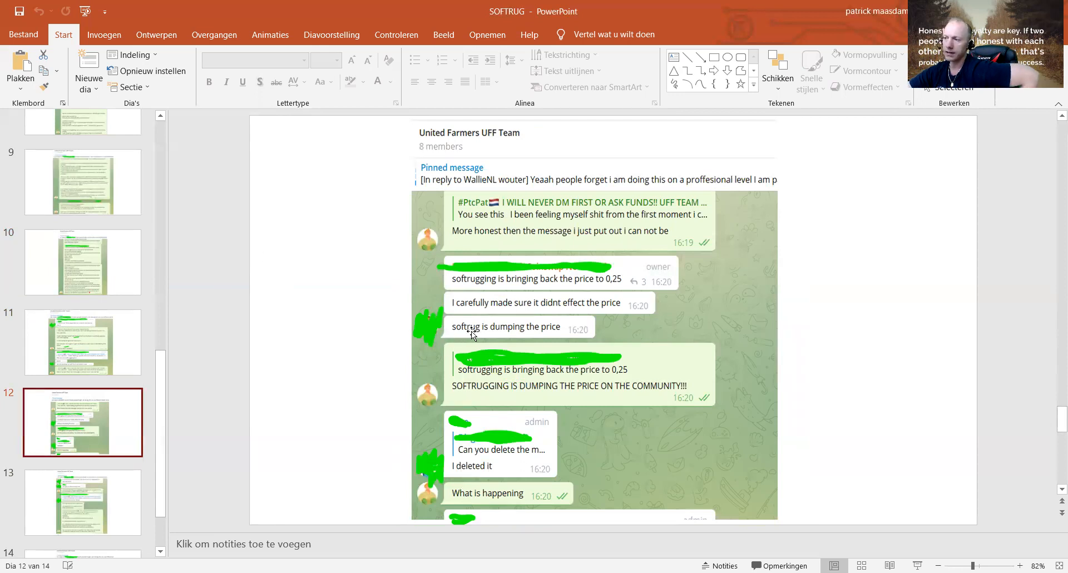
pyautogui.moveTo(475, 297)
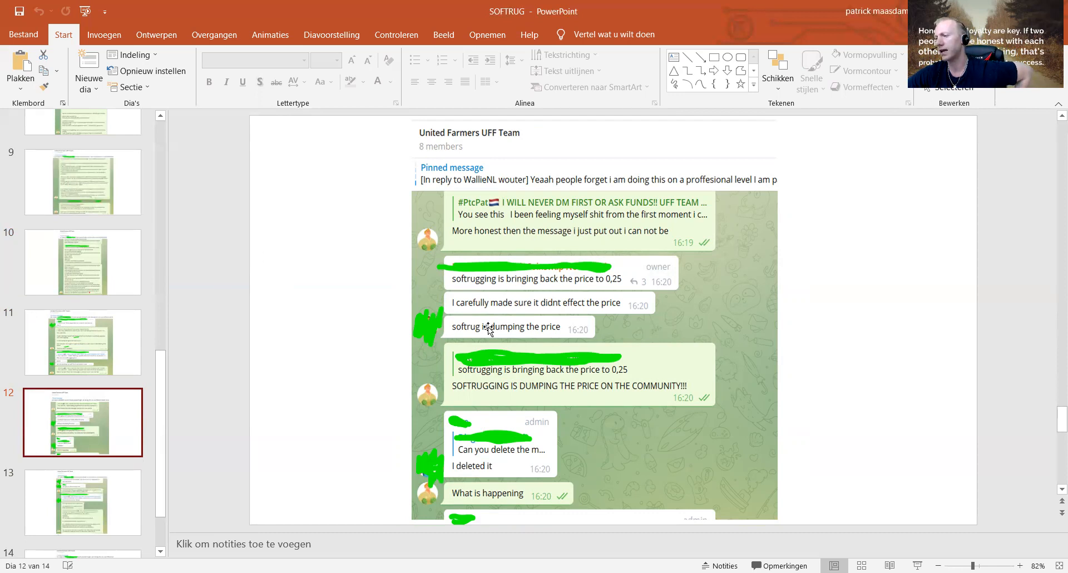
pyautogui.moveTo(584, 344)
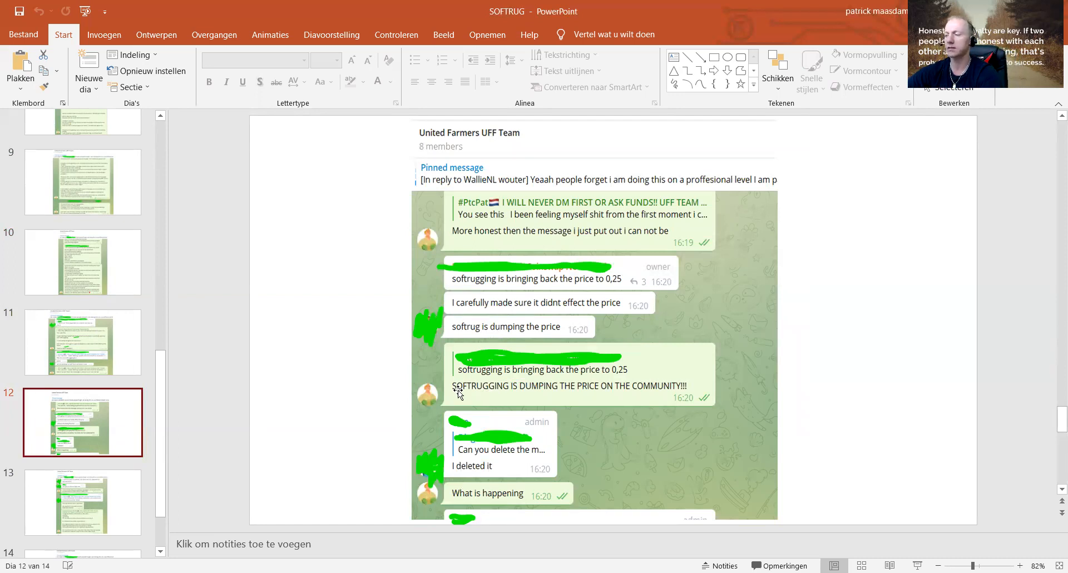
pyautogui.moveTo(510, 420)
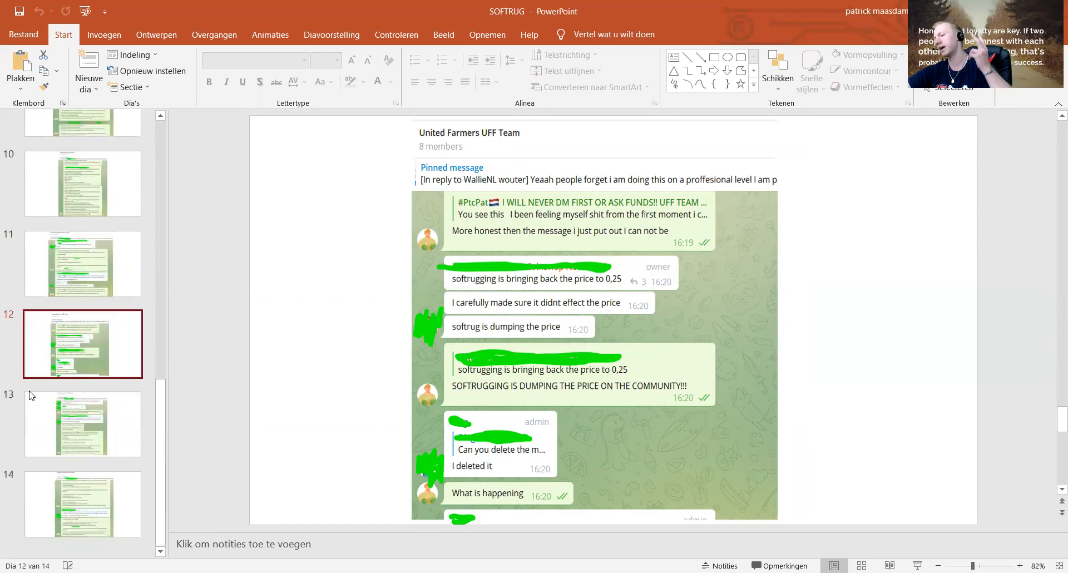
# Step: Go from slide 12 to slide 13 of the SOFTRUG deck via its thumbnail
pyautogui.click(81, 423)
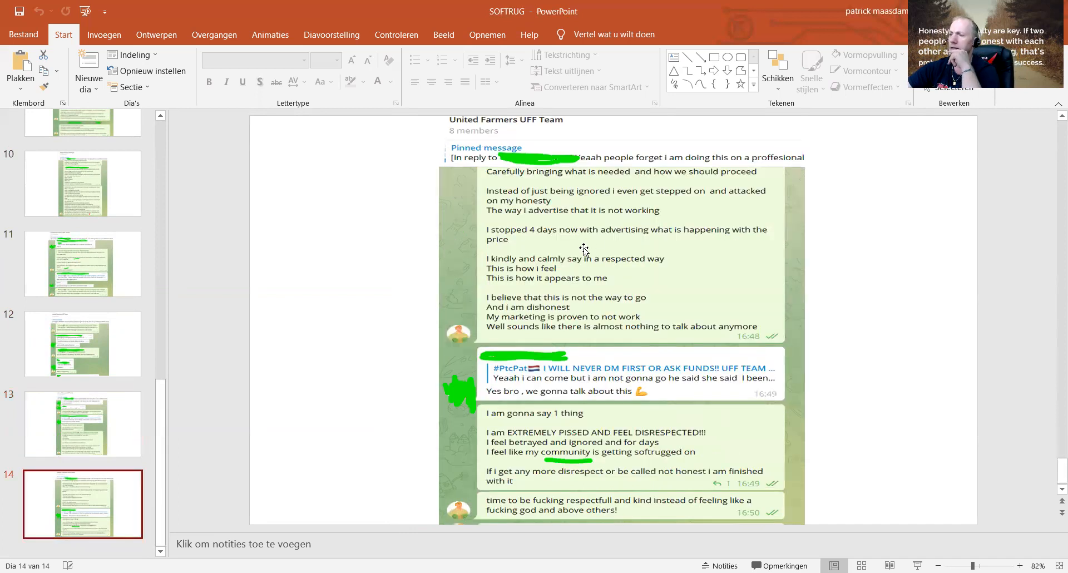
pyautogui.moveTo(558, 191)
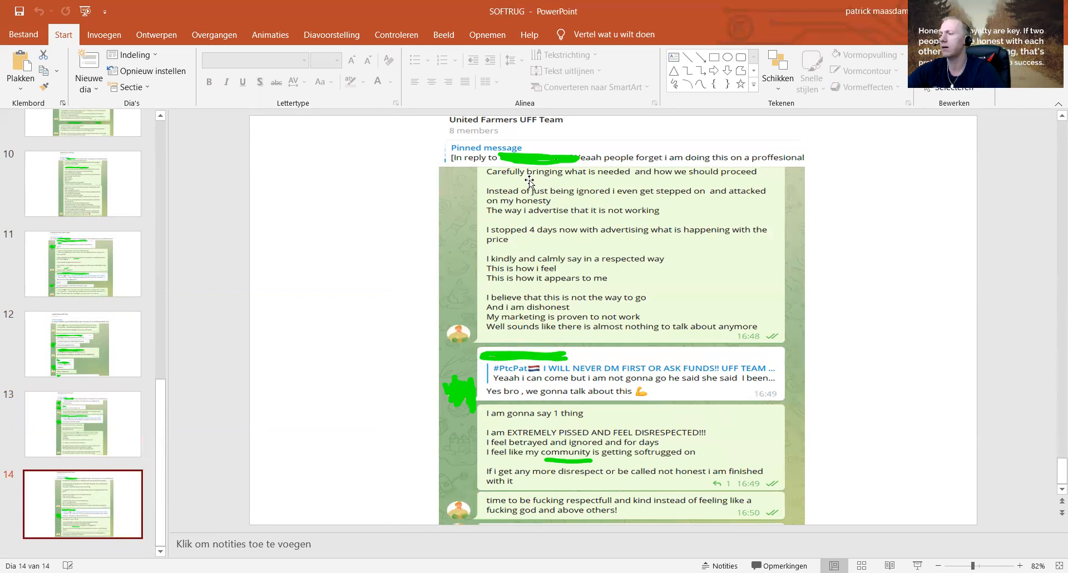
pyautogui.moveTo(606, 200)
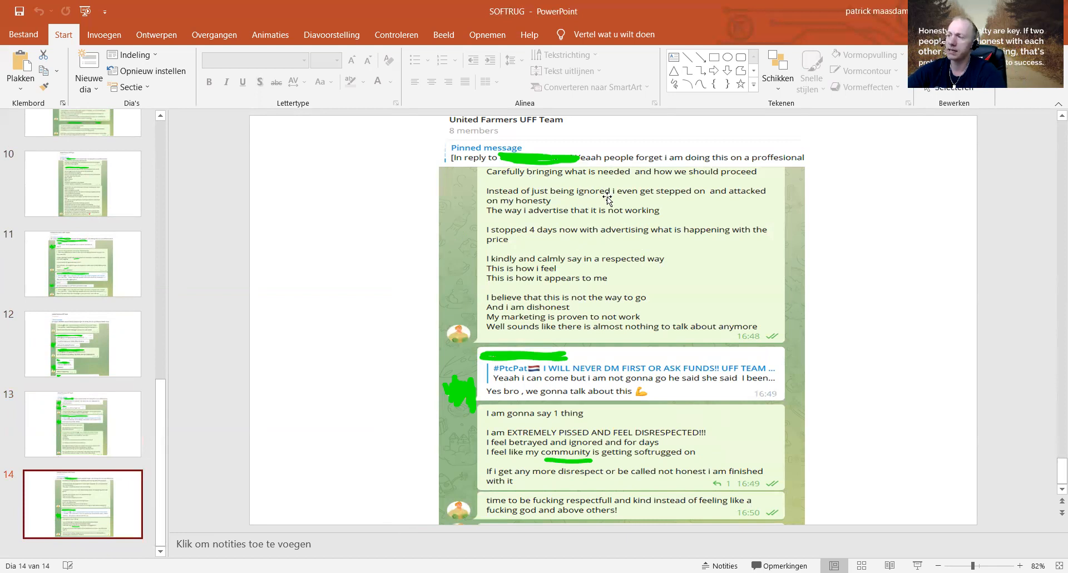
pyautogui.moveTo(658, 202)
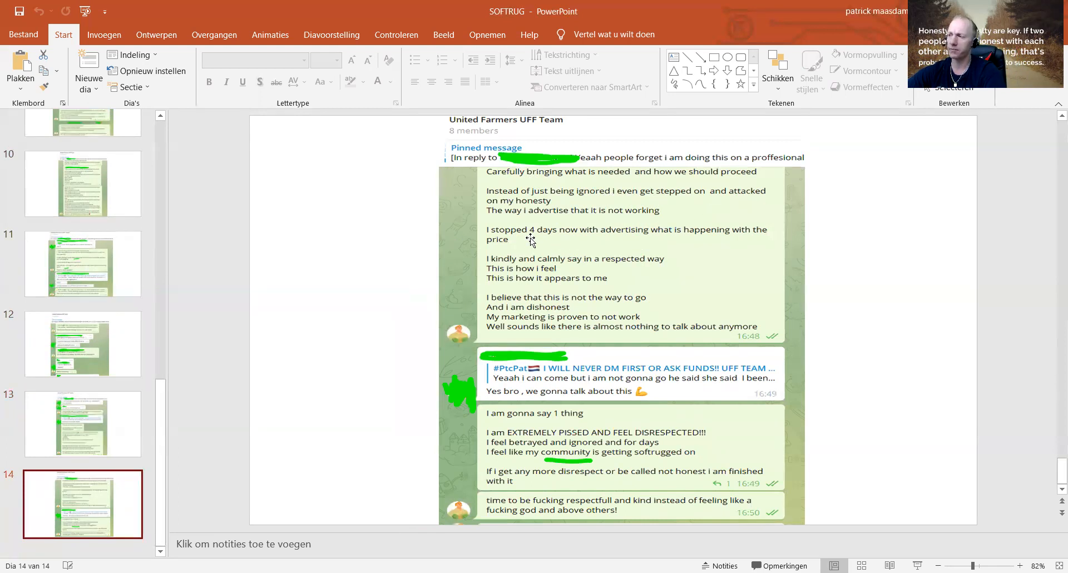
pyautogui.moveTo(672, 246)
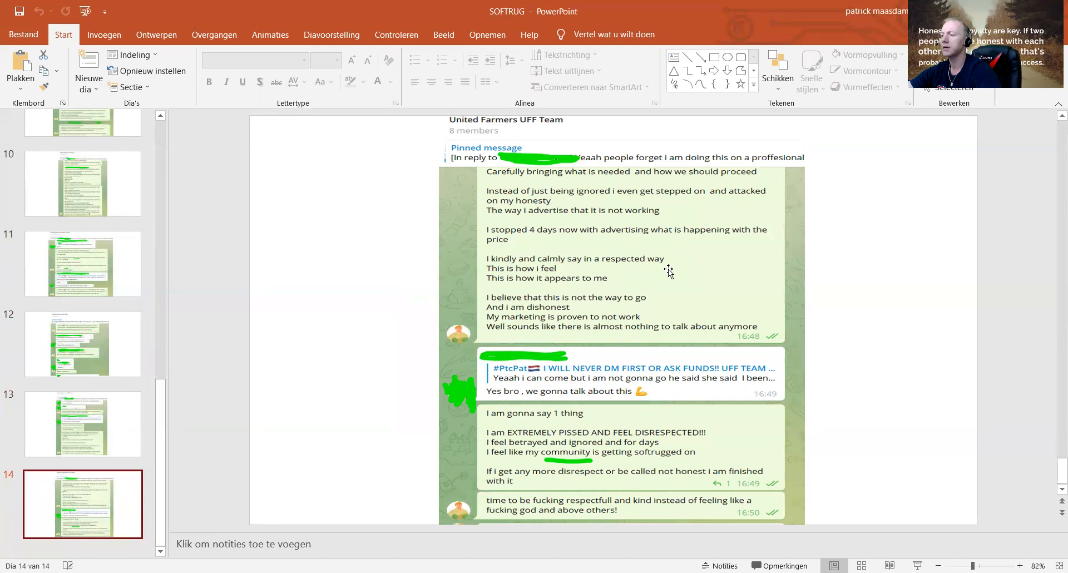
pyautogui.moveTo(648, 297)
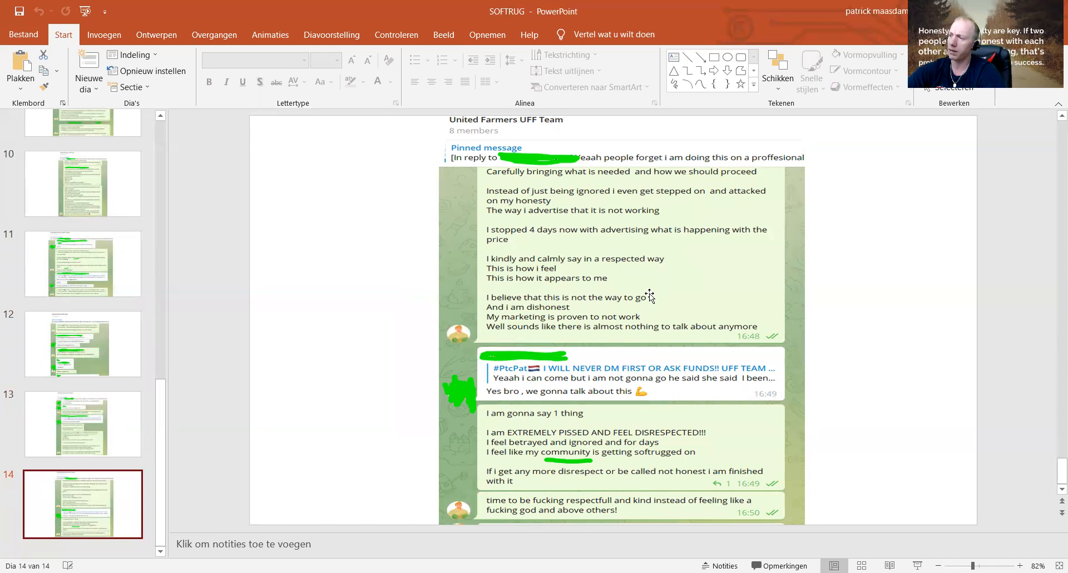
pyautogui.moveTo(600, 313)
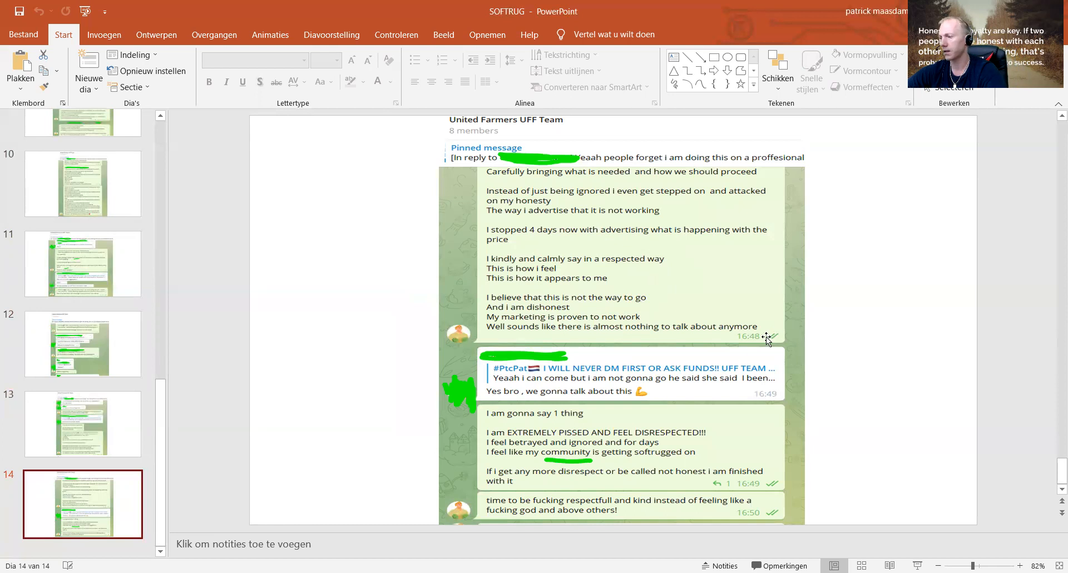
pyautogui.moveTo(528, 389)
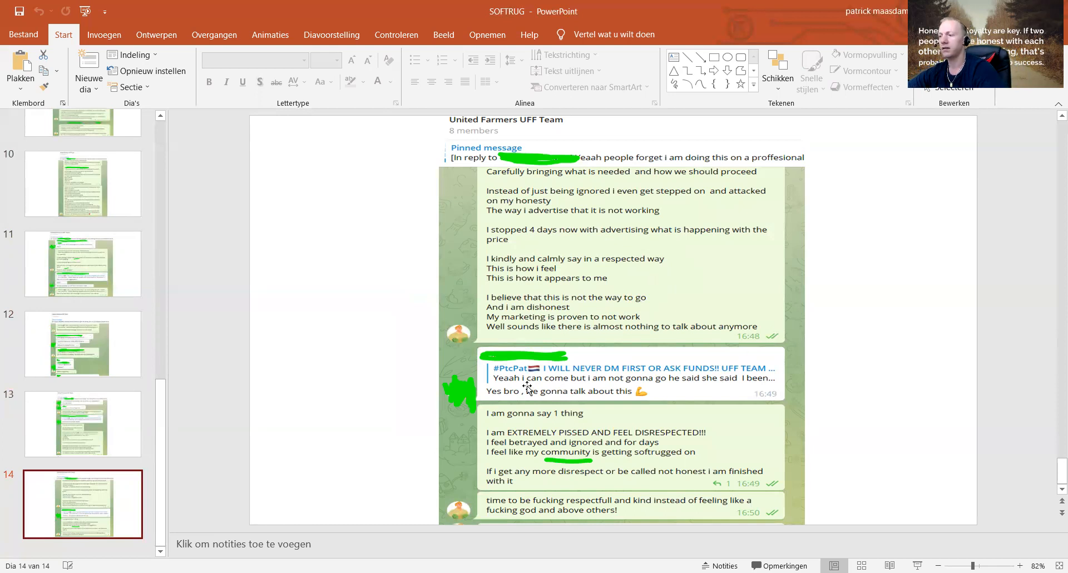